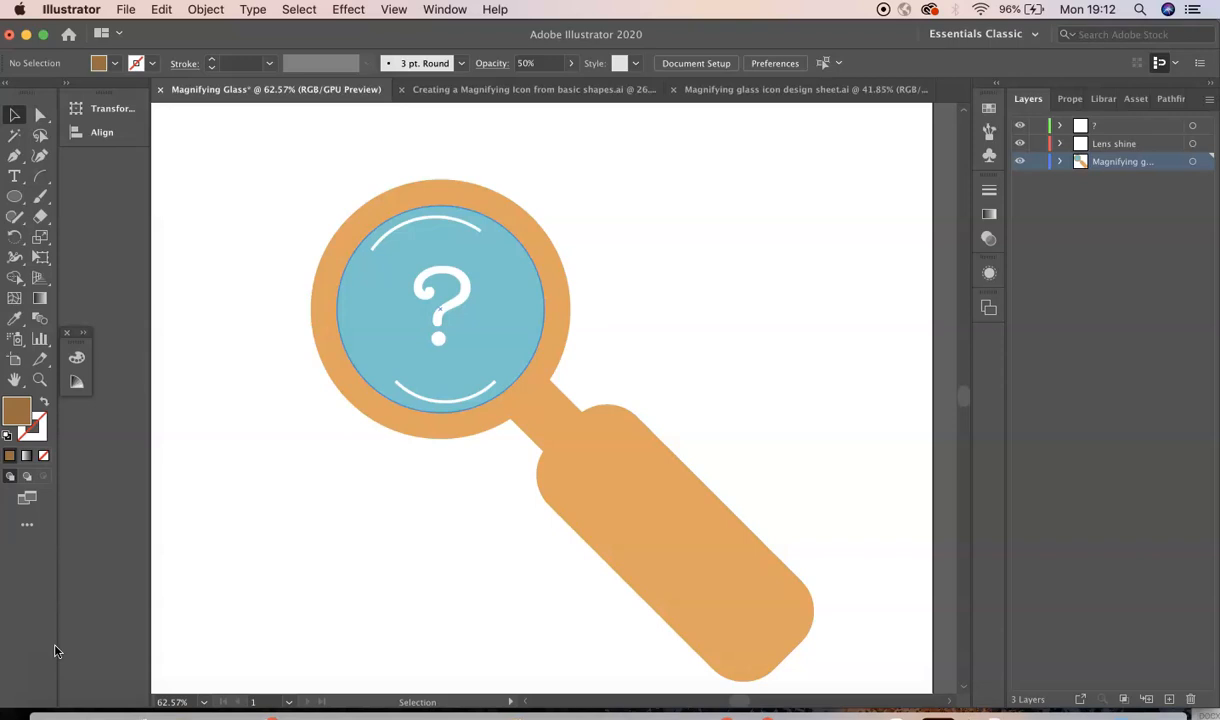
mouse_move(640, 376)
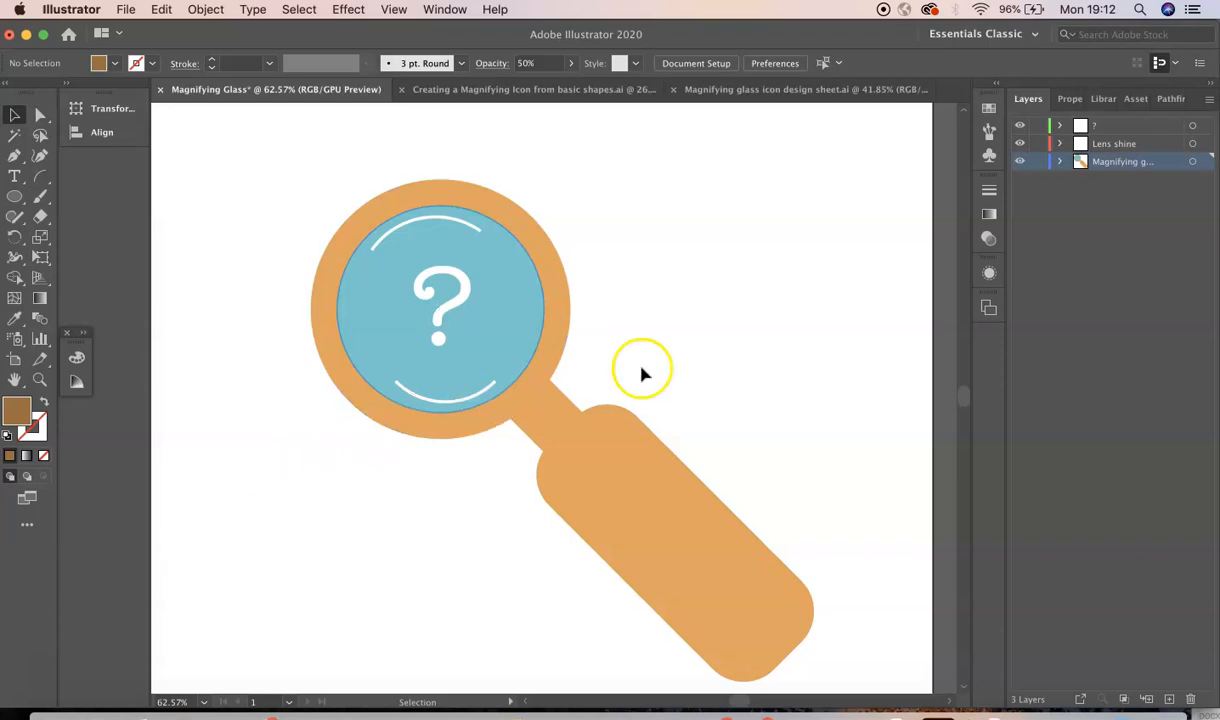
- Select the whole rounded handle shape of the magnifying glass as one object
left_click(644, 490)
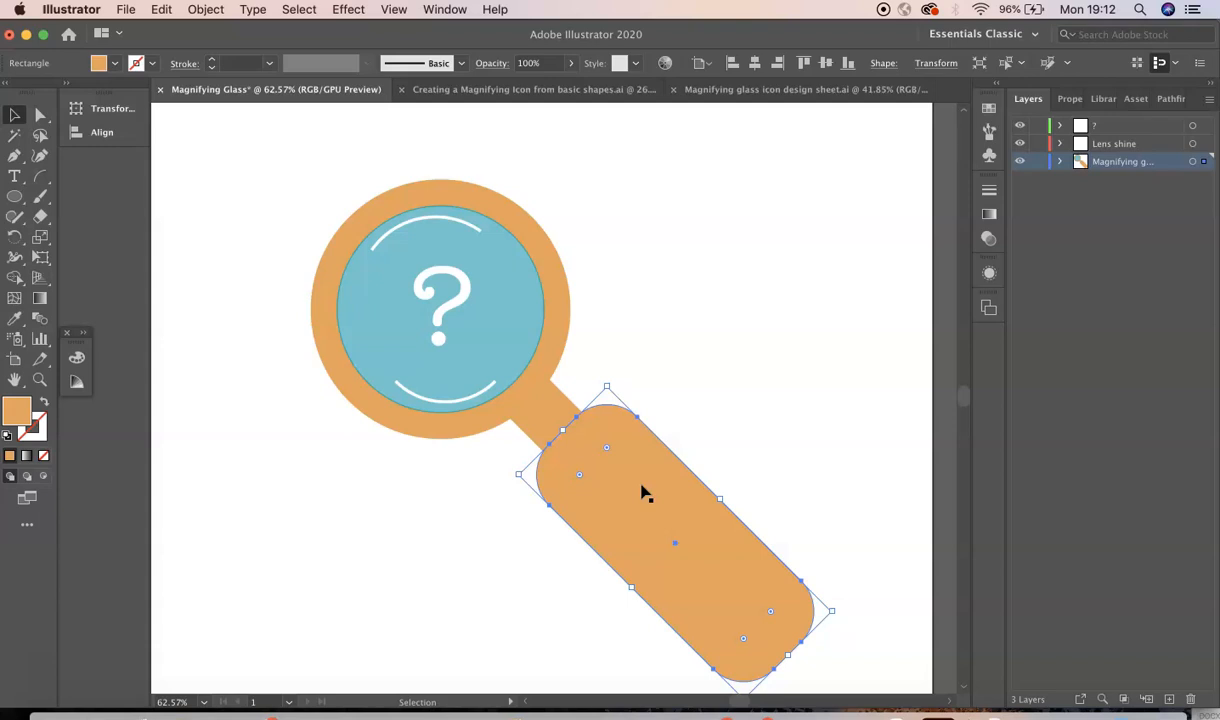
left_click(16, 134)
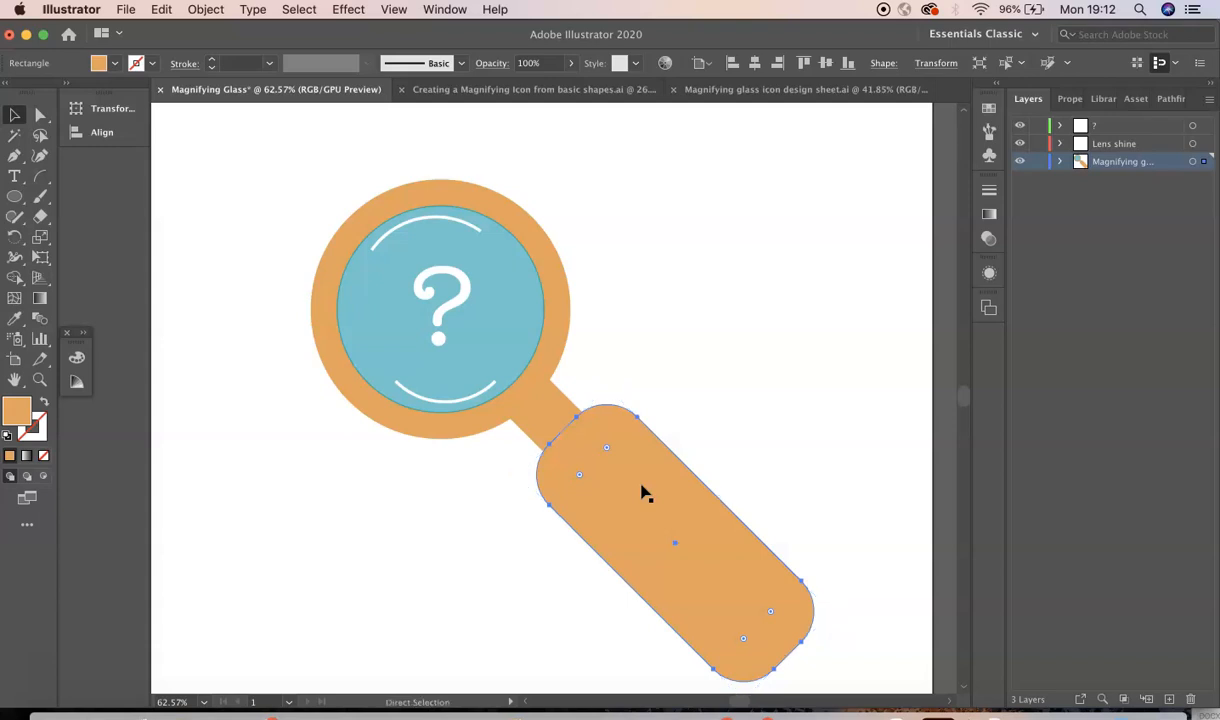
left_click(16, 114)
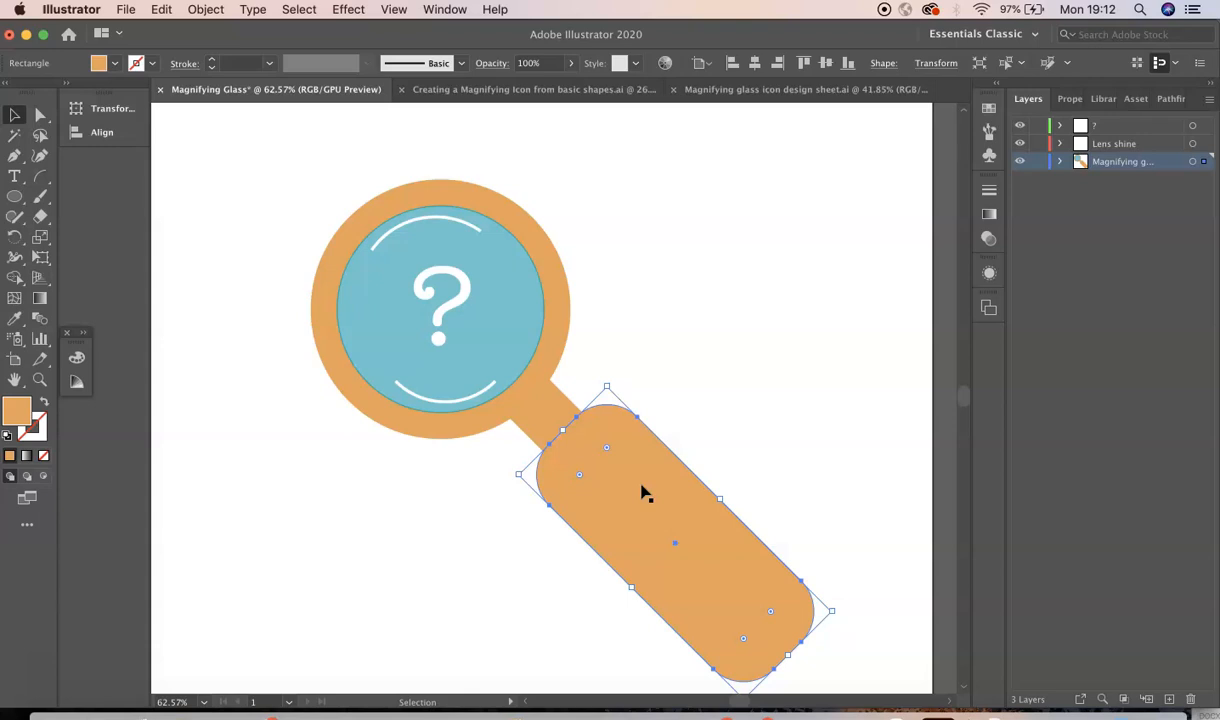
mouse_move(1170, 664)
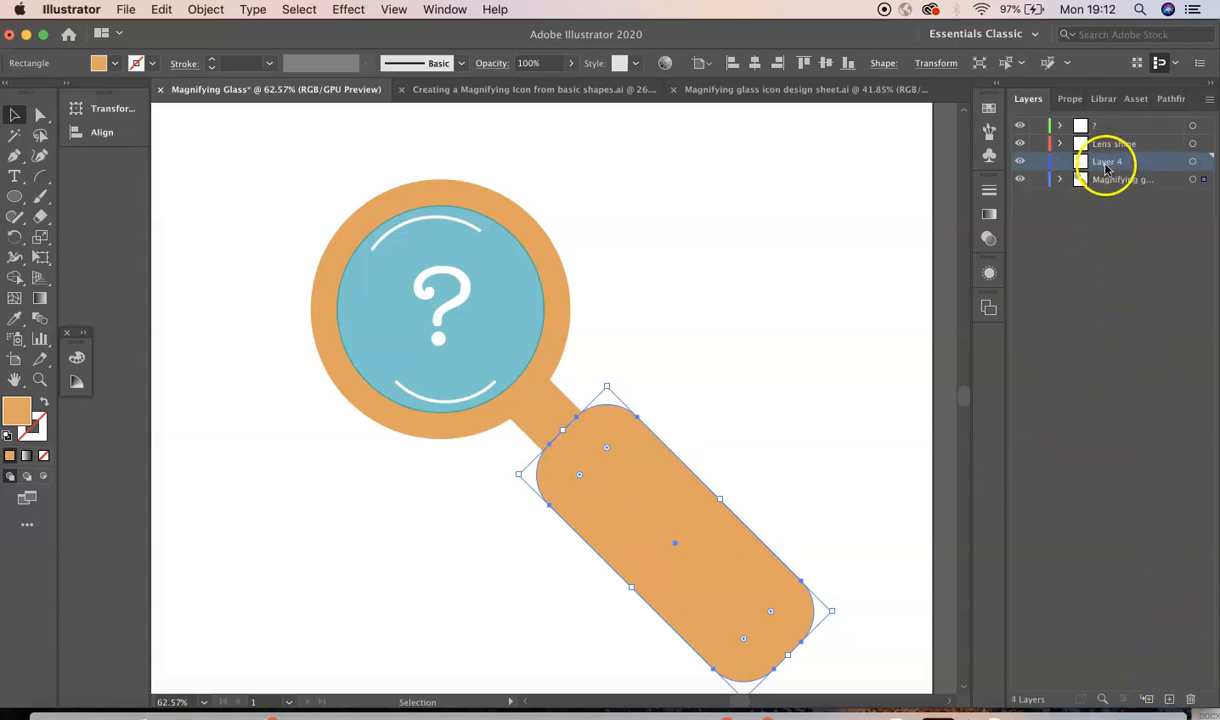
- Rename the new layer to 'Spare Layer' and paste the handle copy in place on it
double_click(1108, 160)
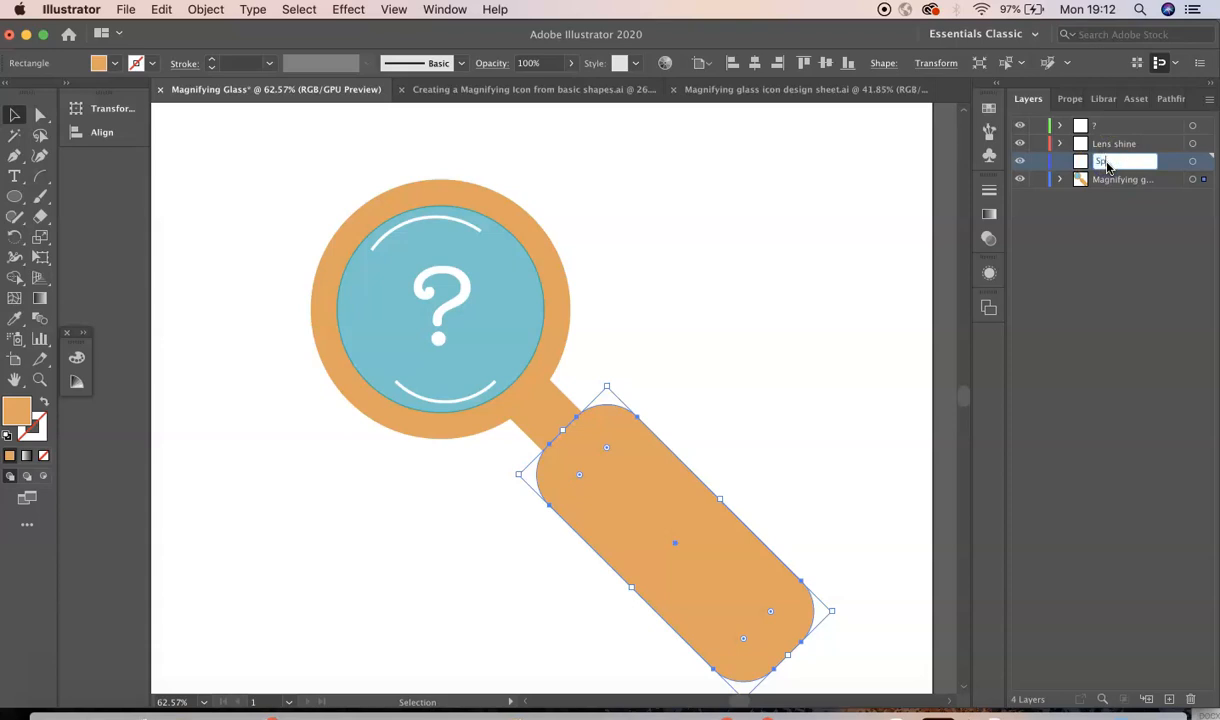
type("Spare Layer")
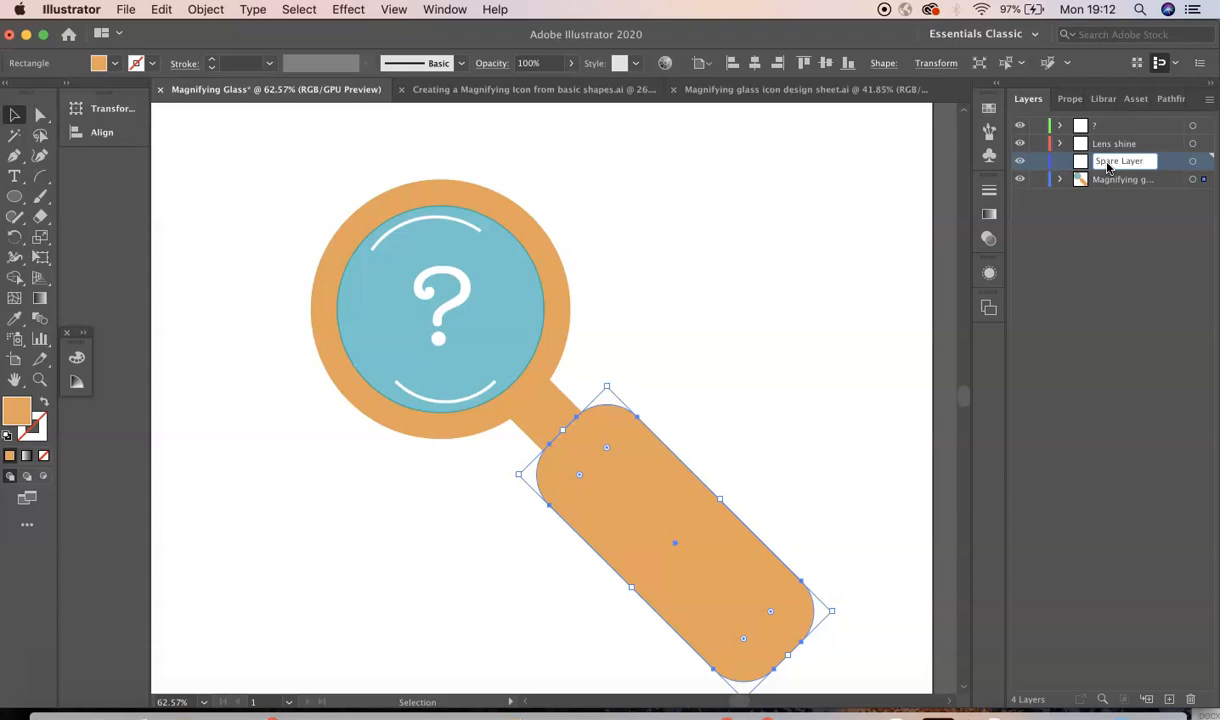
mouse_move(658, 532)
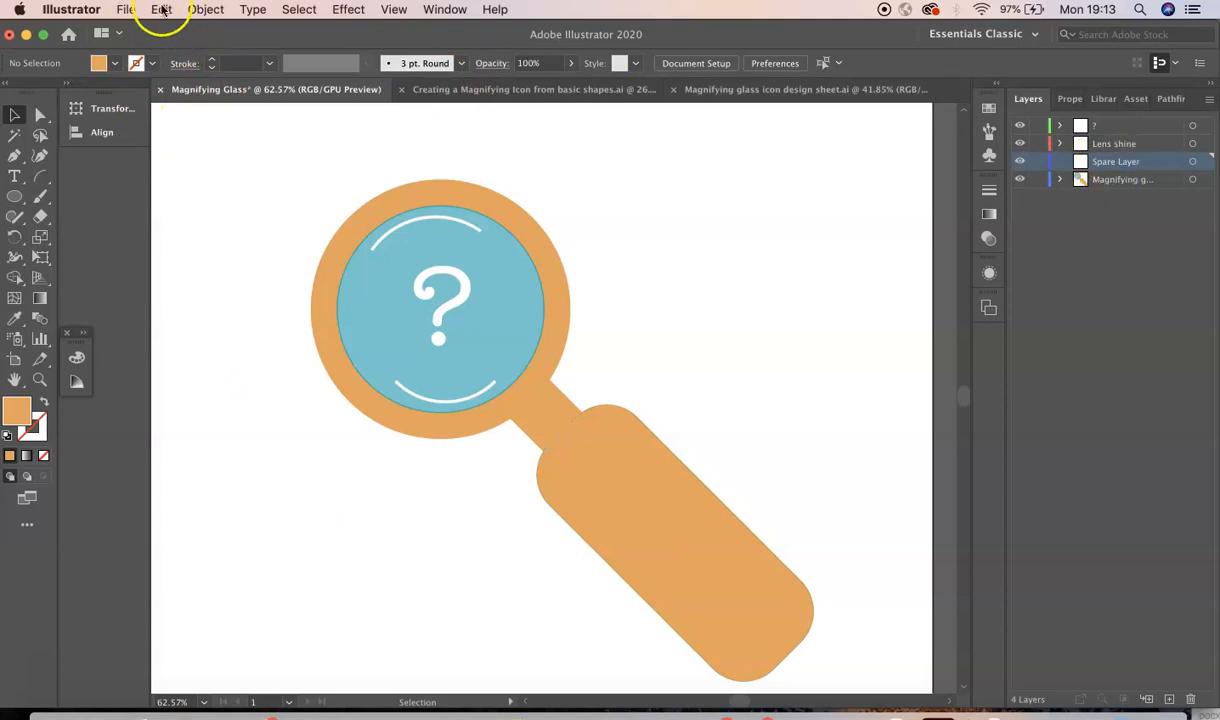
left_click(160, 8)
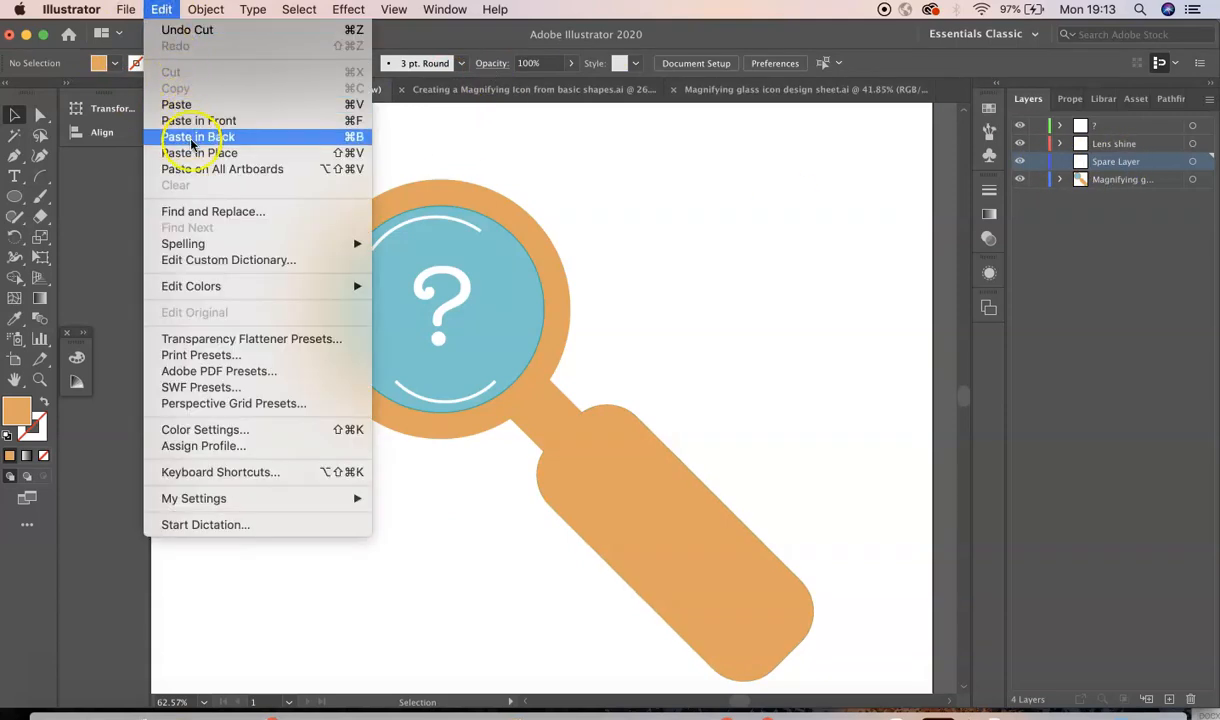
mouse_move(200, 152)
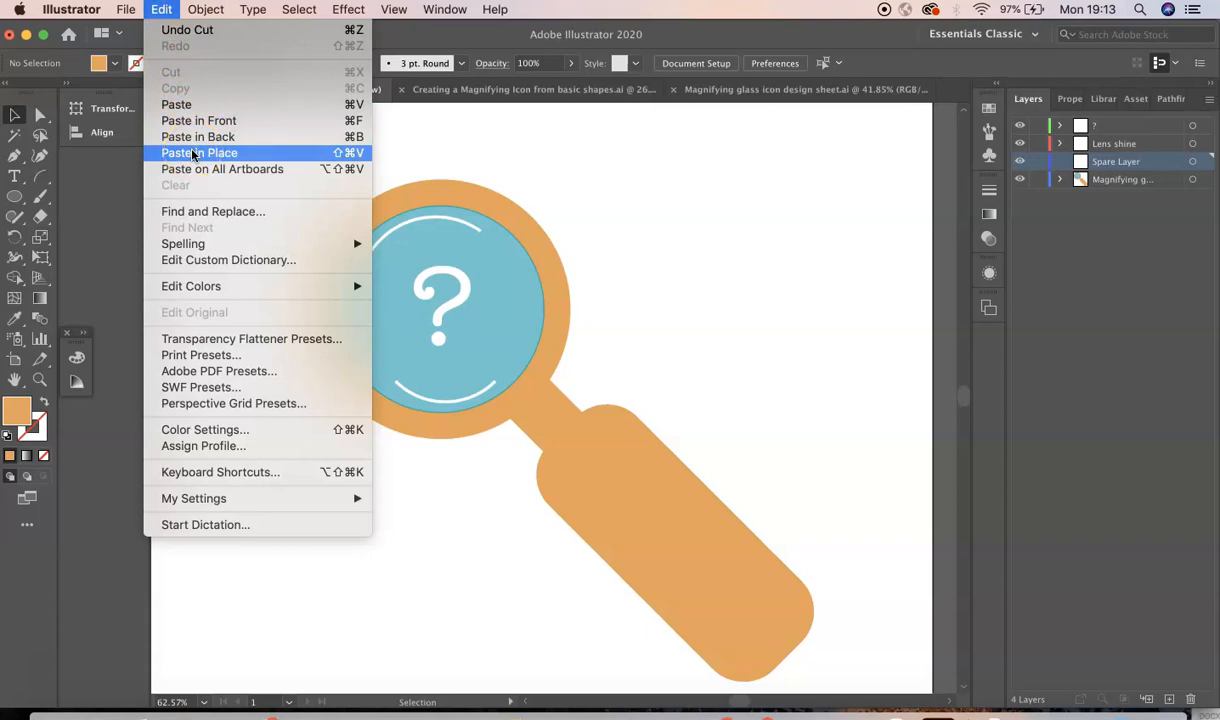
left_click(200, 152)
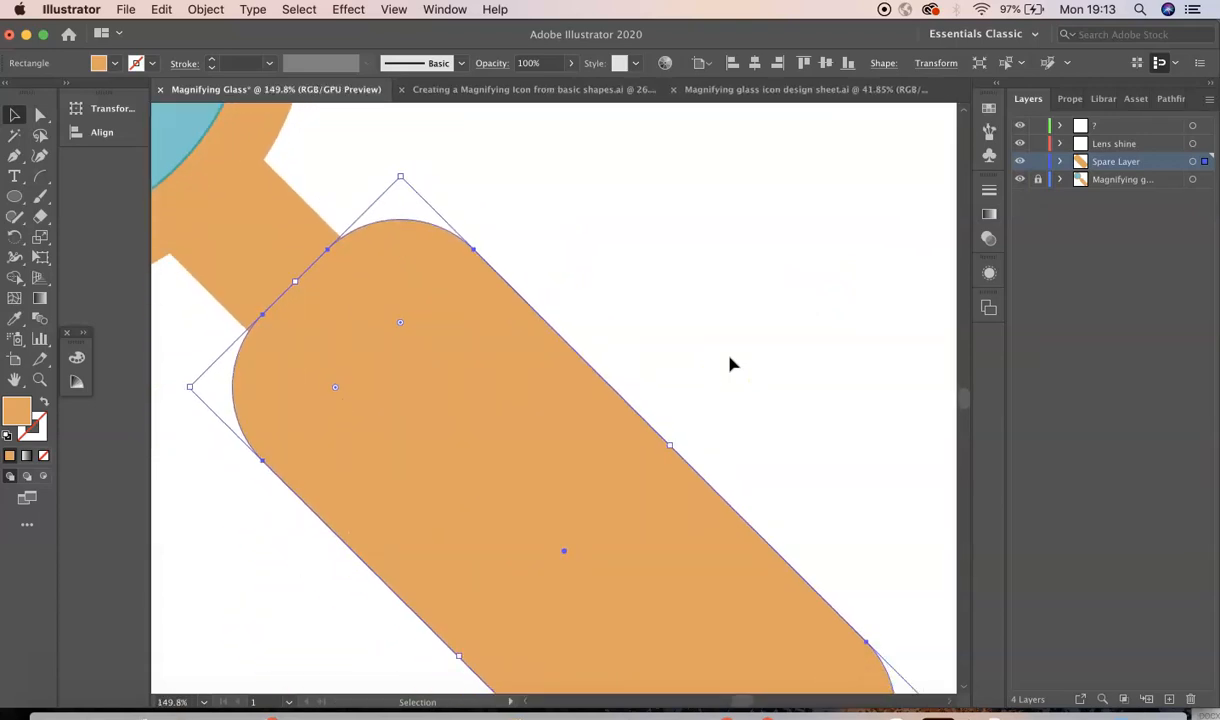
mouse_move(650, 324)
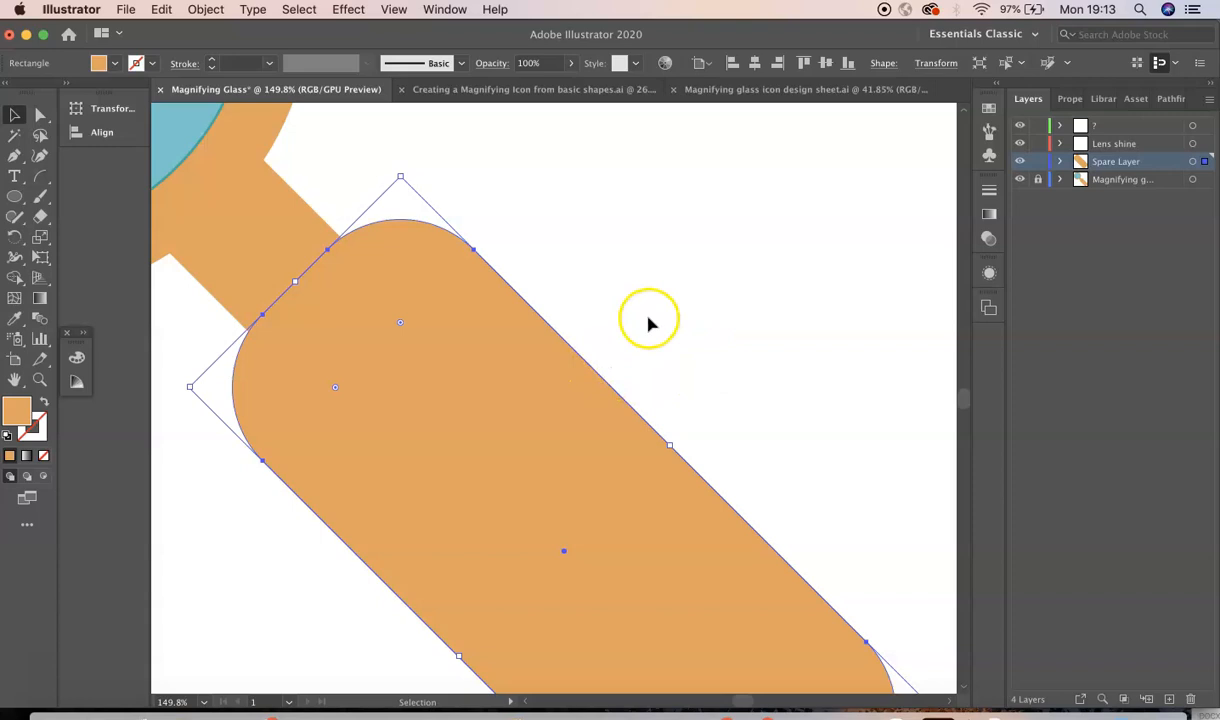
mouse_move(548, 190)
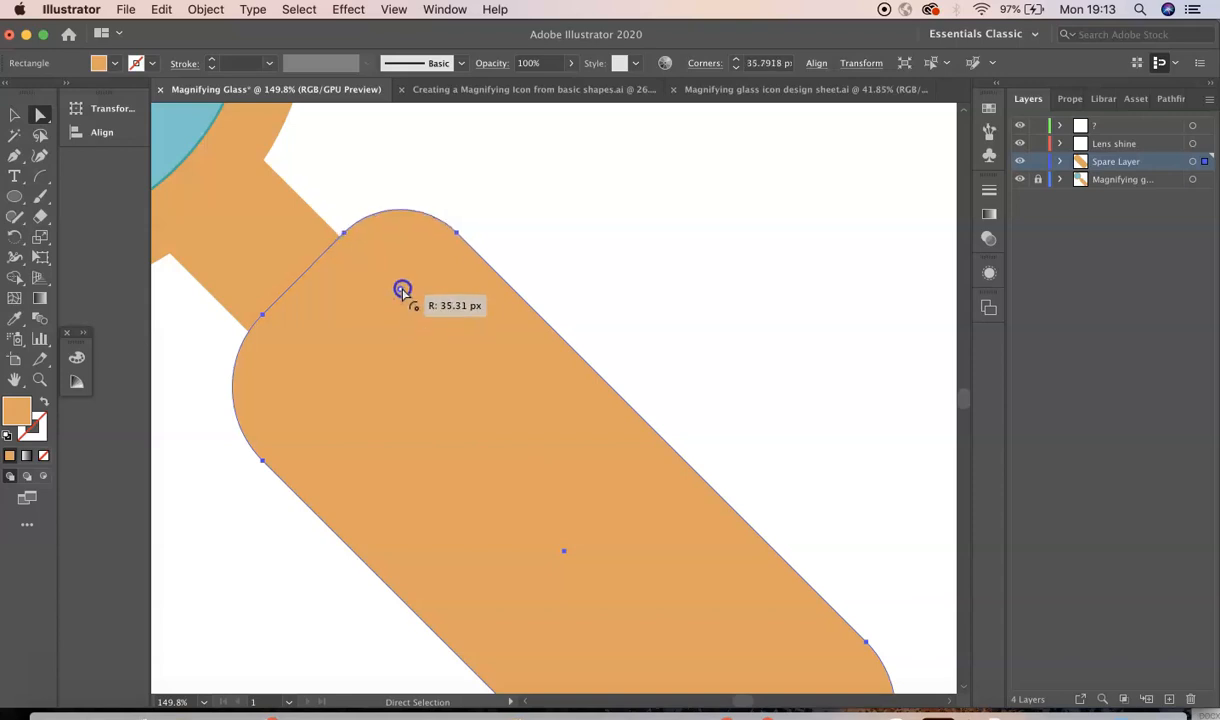
- Drag the corner widgets inward so the handle copy becomes a sharp-cornered rectangle
left_click_drag(402, 288, 404, 198)
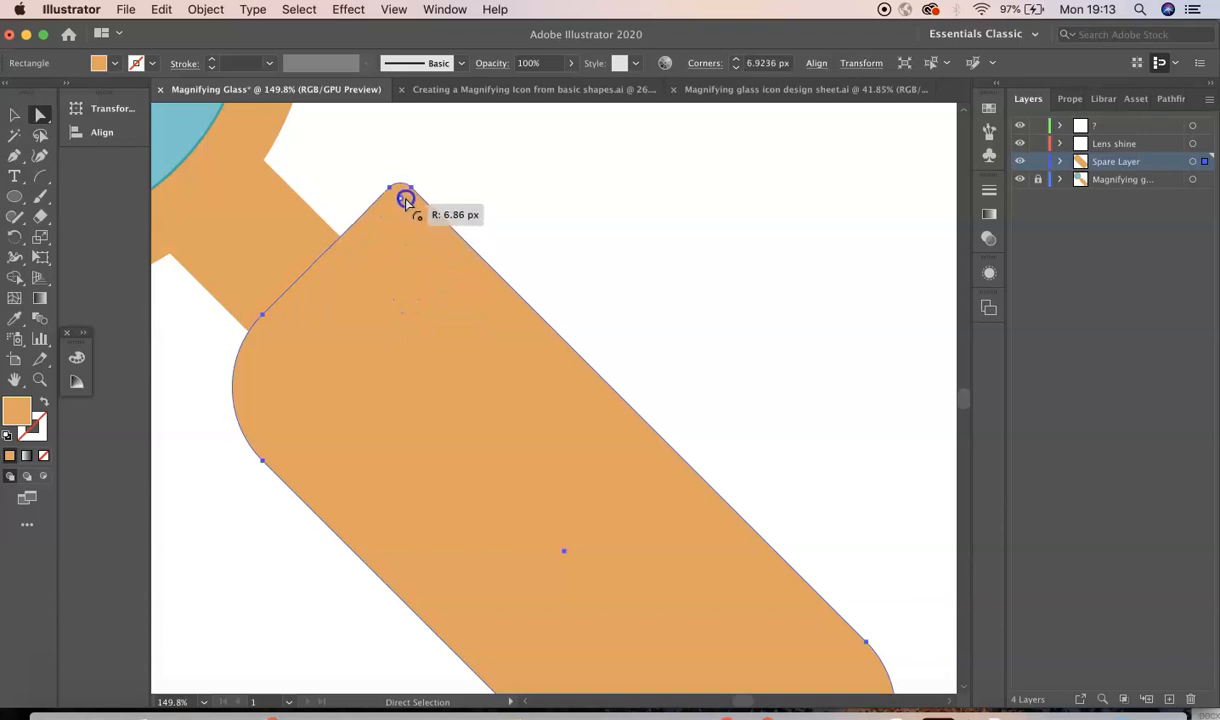
left_click_drag(404, 200, 398, 180)
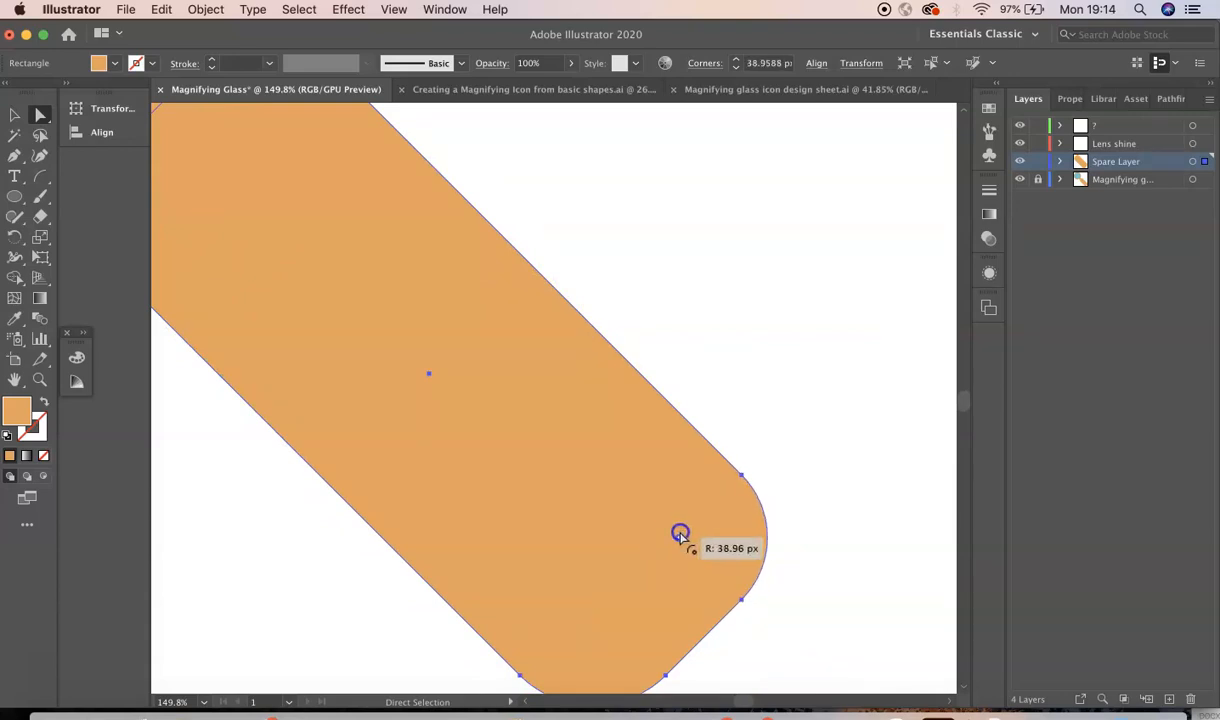
left_click_drag(680, 532, 788, 538)
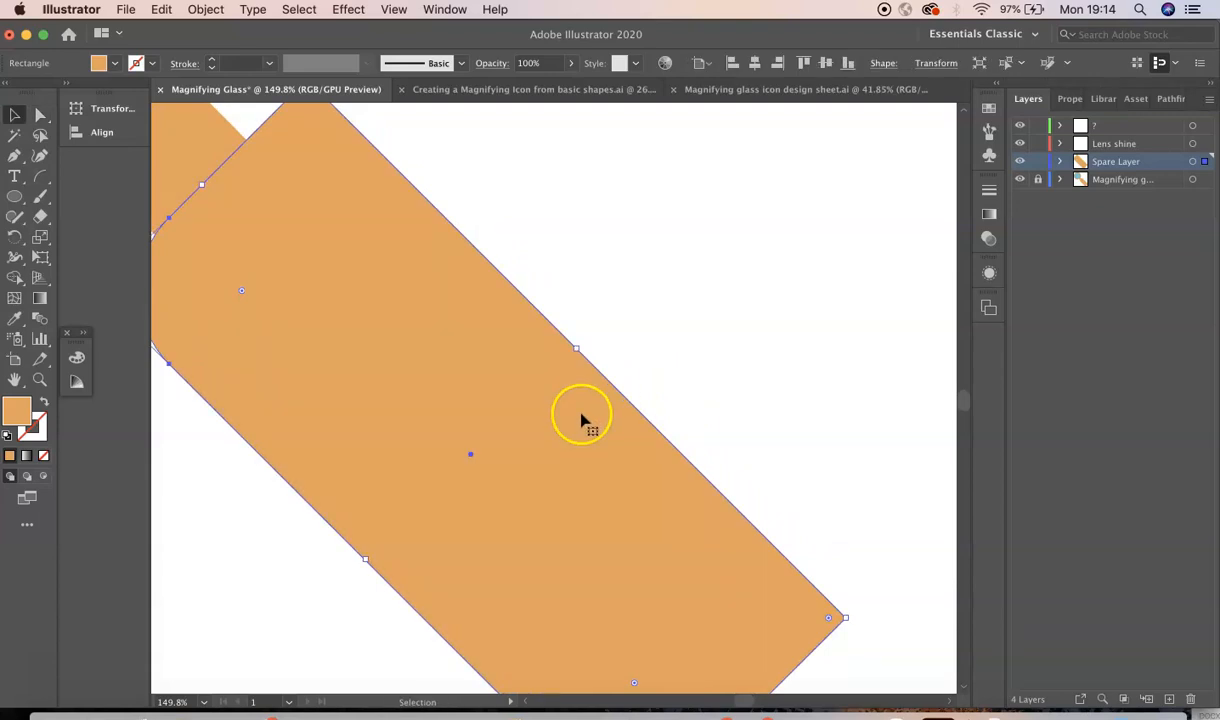
mouse_move(564, 390)
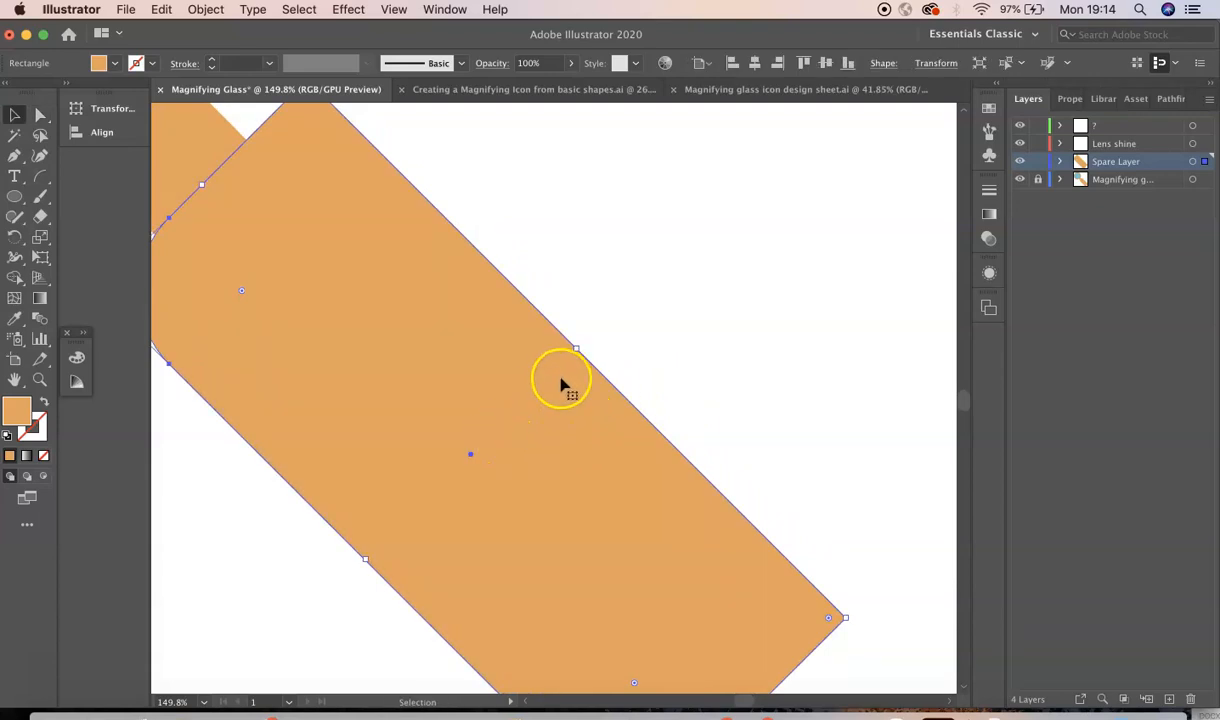
mouse_move(580, 348)
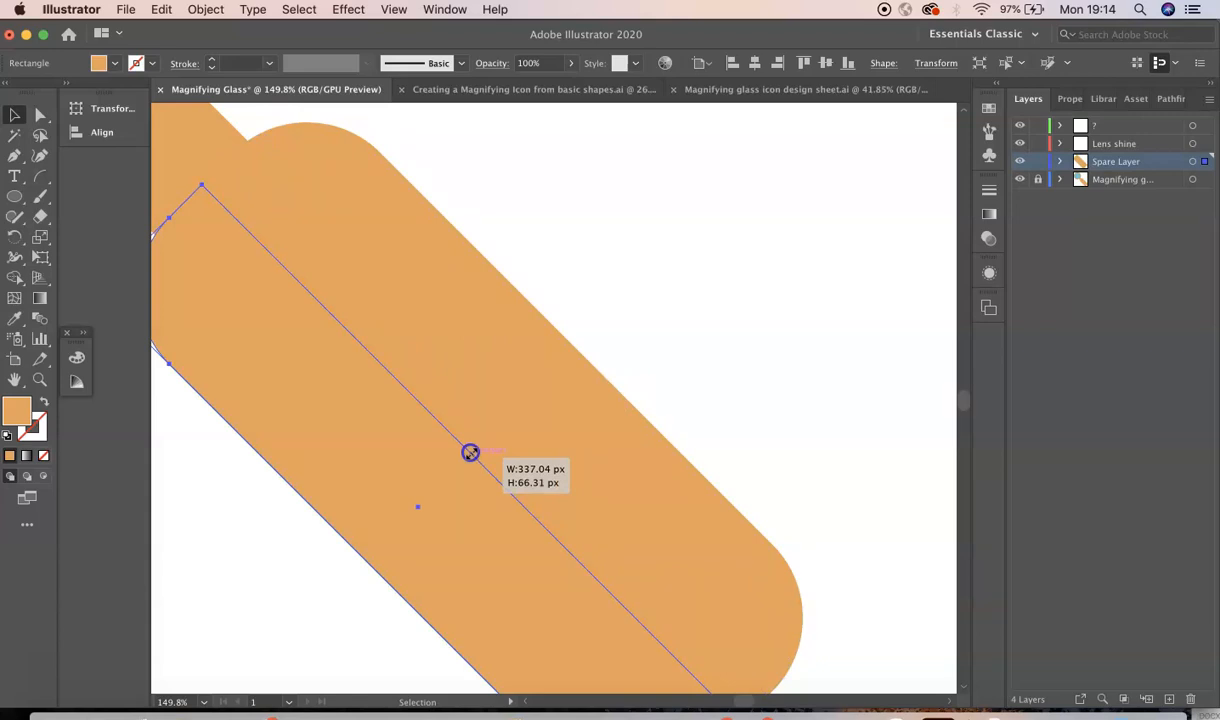
mouse_move(480, 444)
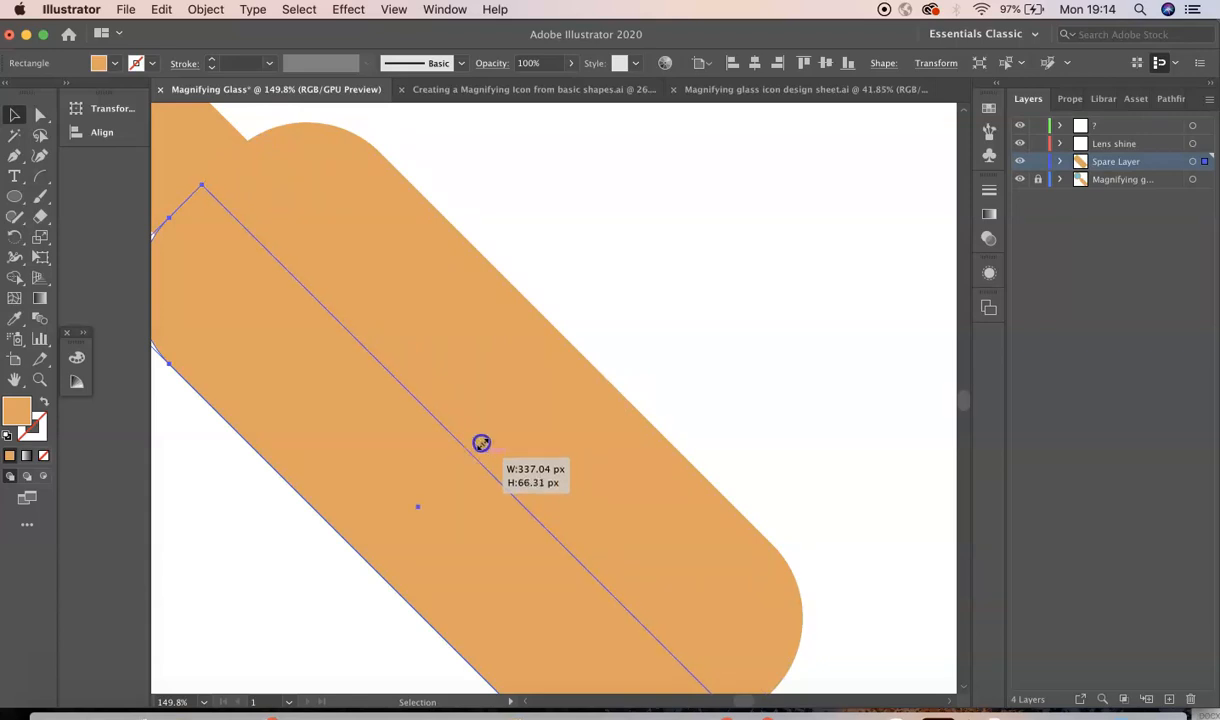
- Shrink the square-cornered rectangle into a thin strip about 66 px along the handle's side
left_click_drag(480, 444, 476, 456)
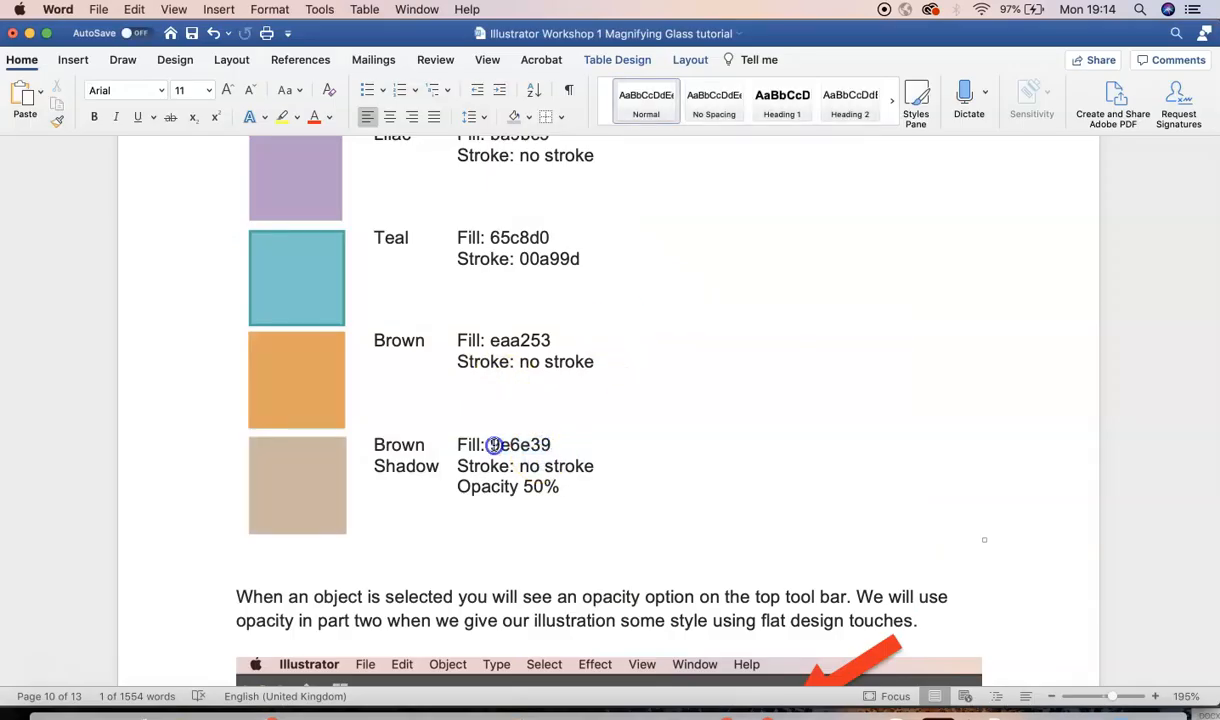
- Copy the Brown Shadow hex 9e6e39 from the Word guide and return to Illustrator
double_click(520, 444)
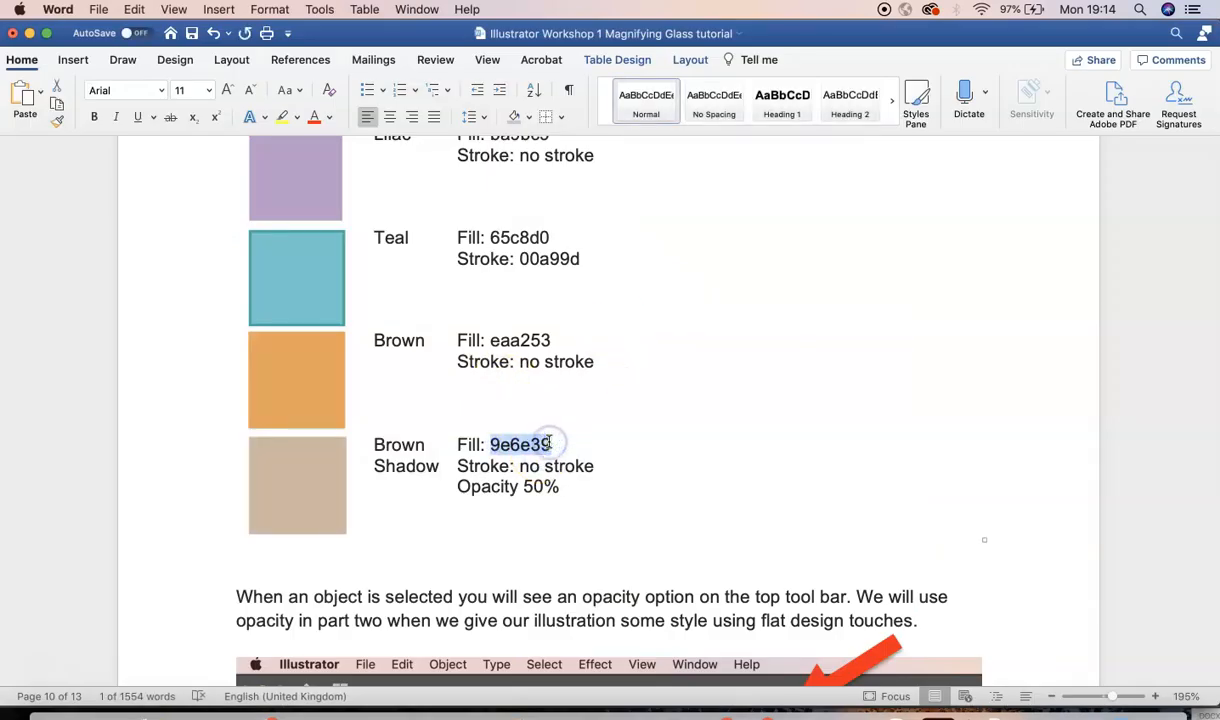
key("Cmd+Tab")
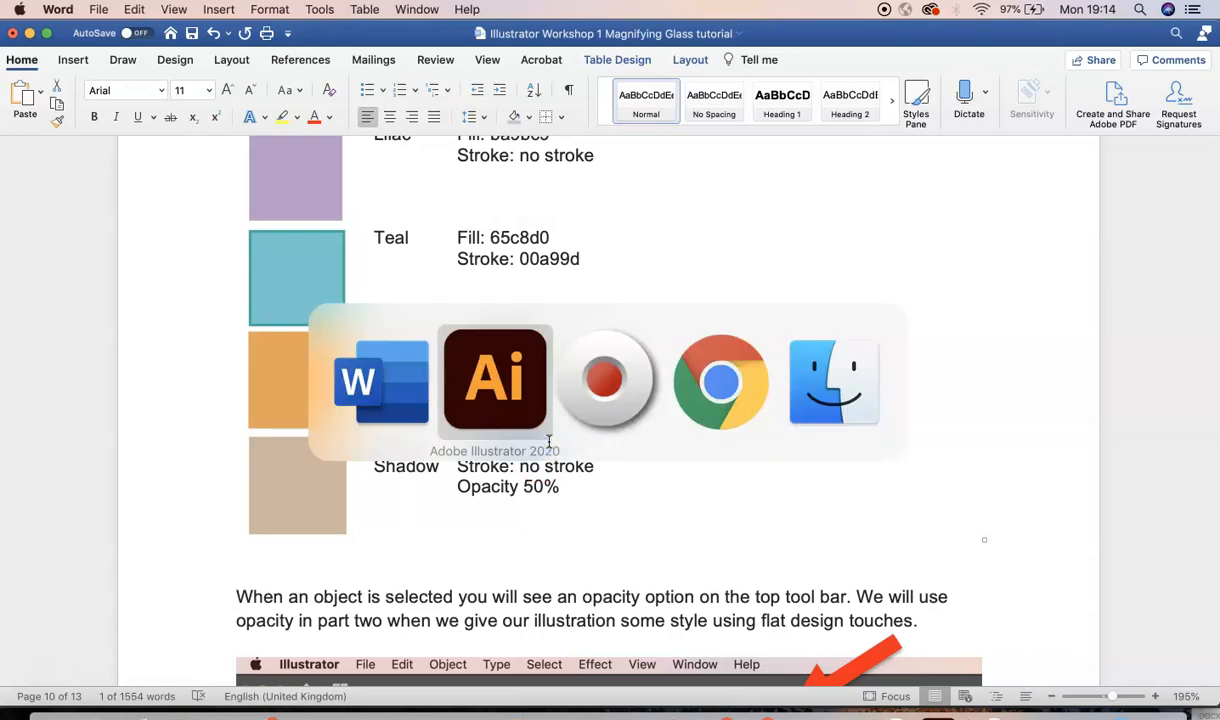
left_click(494, 380)
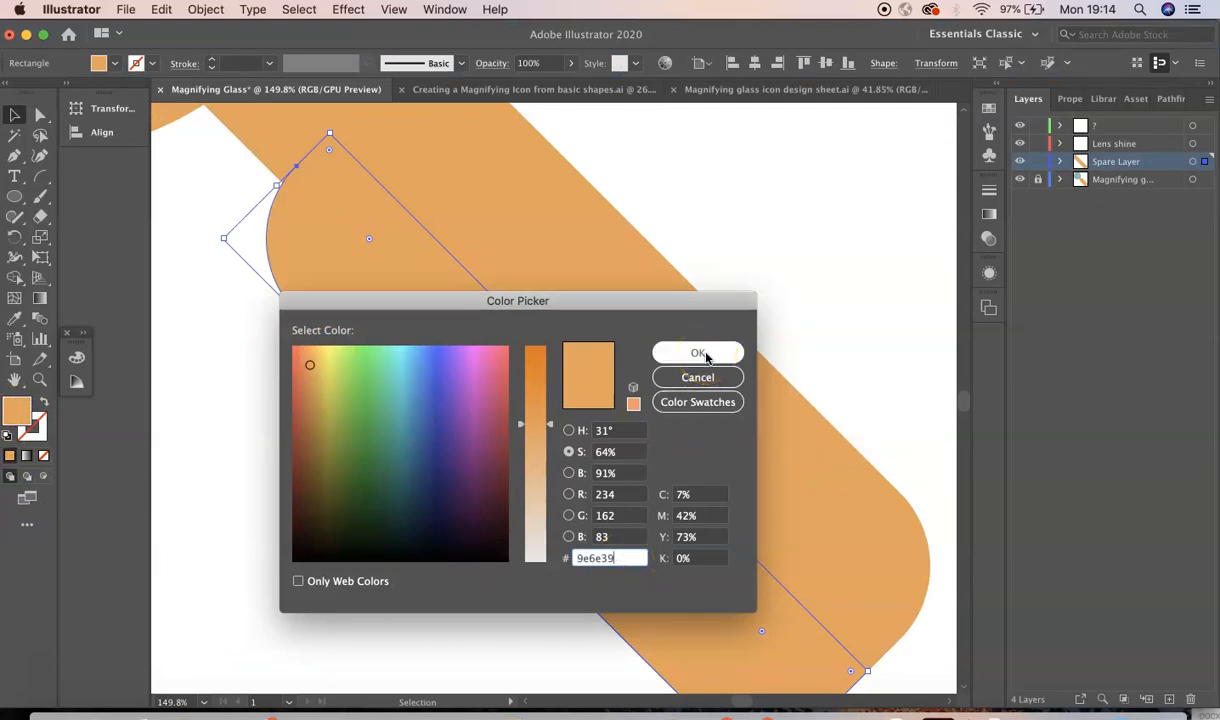
- Fill the handle strip with brown 9e6e39 and set its opacity to 50%
left_click(696, 352)
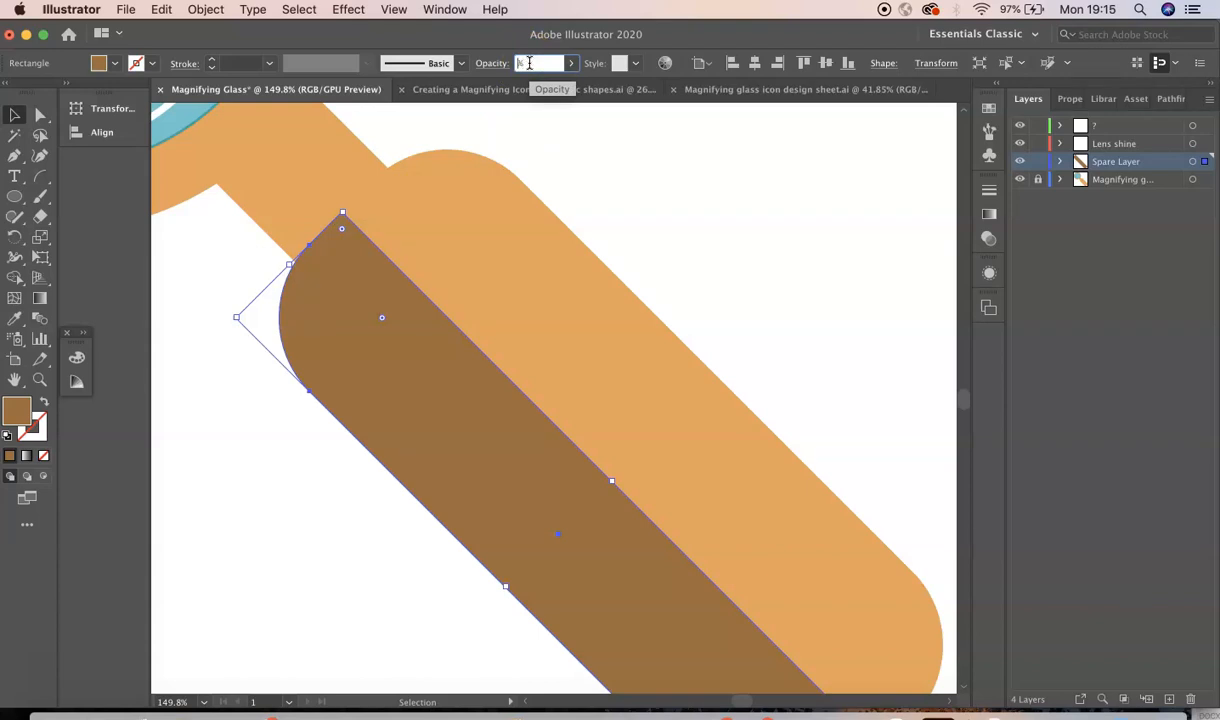
type("50%")
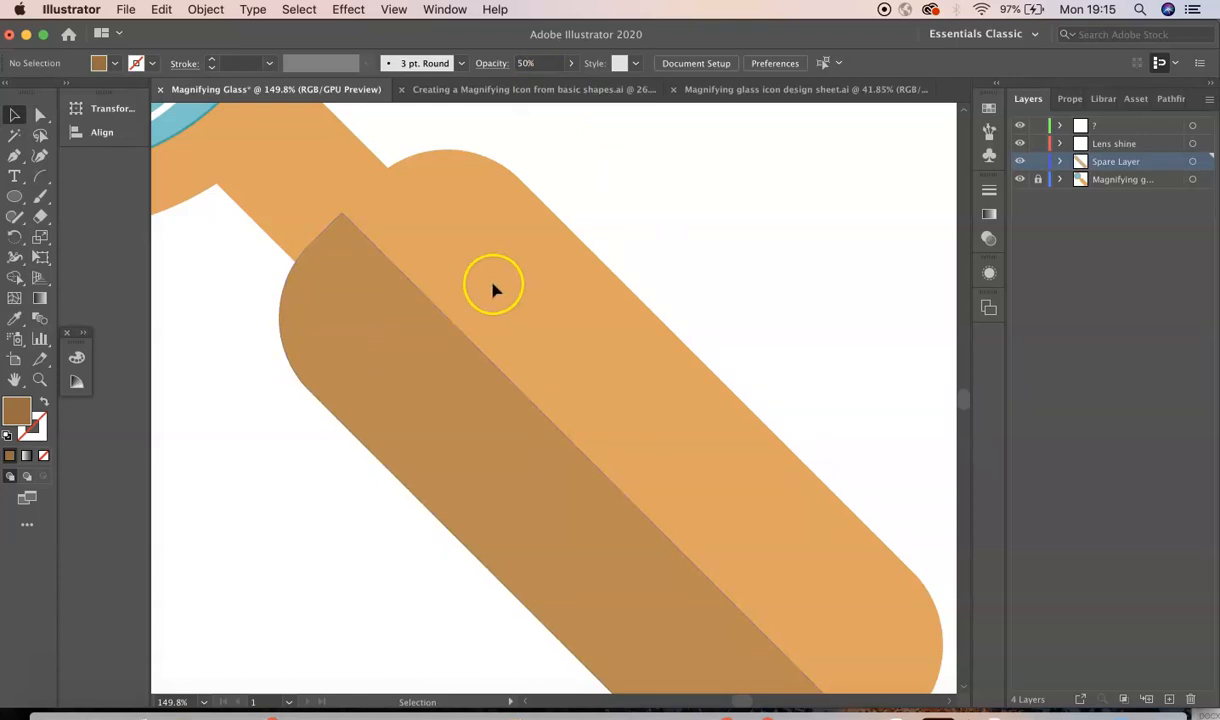
mouse_move(404, 374)
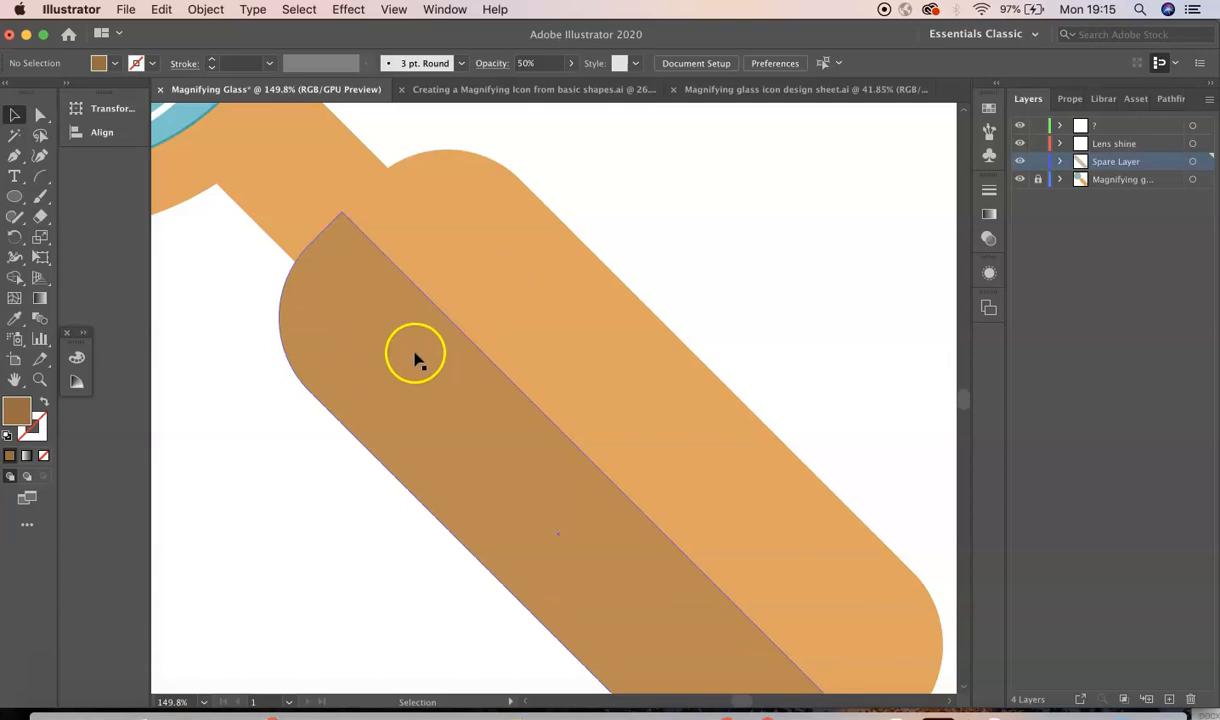
mouse_move(504, 284)
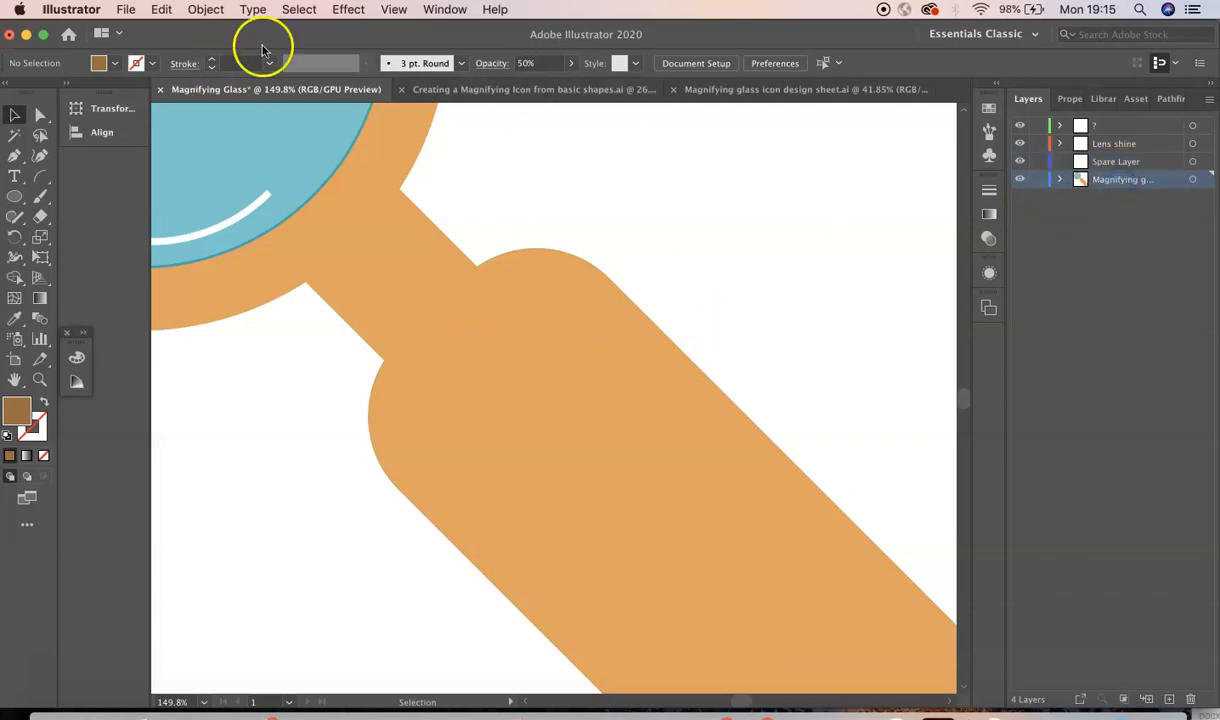
- Return to the Magnifying glass layer with the neck below the lens in view
left_click(160, 8)
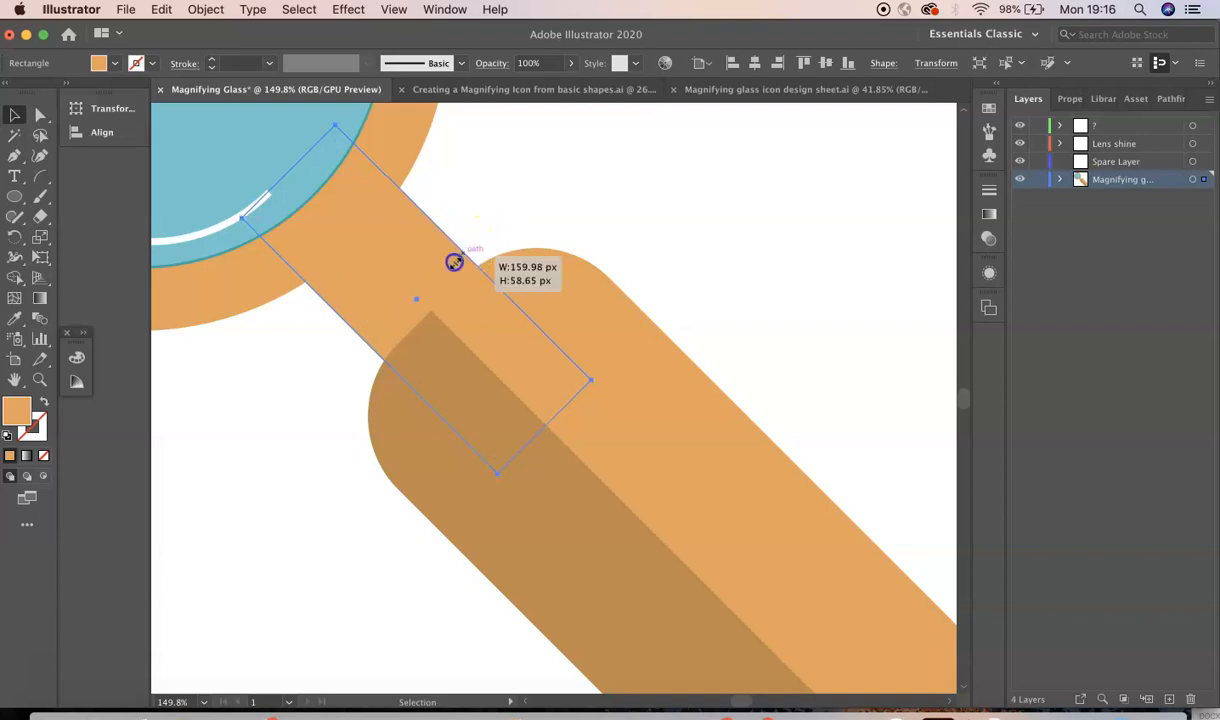
- Draw a rotated rectangle across the neck joining the lens and handle
left_click_drag(456, 262, 420, 298)
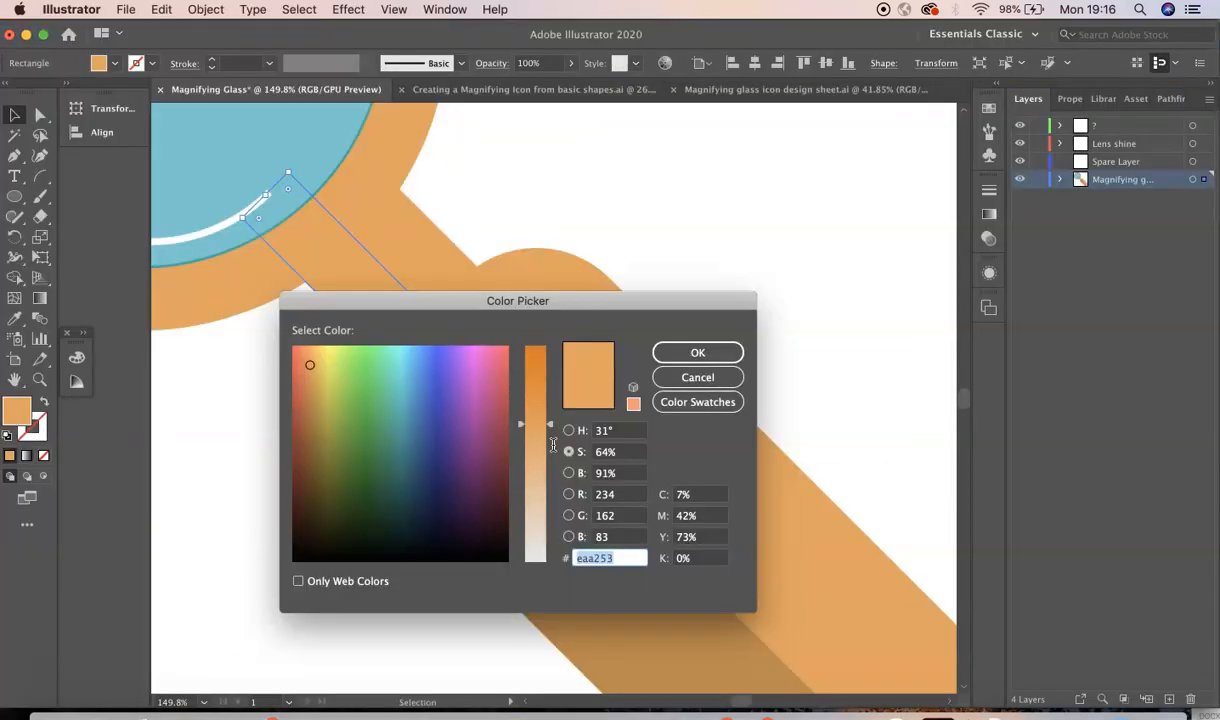
- Replace the neck rectangle's fill with the darker brown 9e6e39 in the Color Picker
left_click(610, 558)
type("9e6e39")
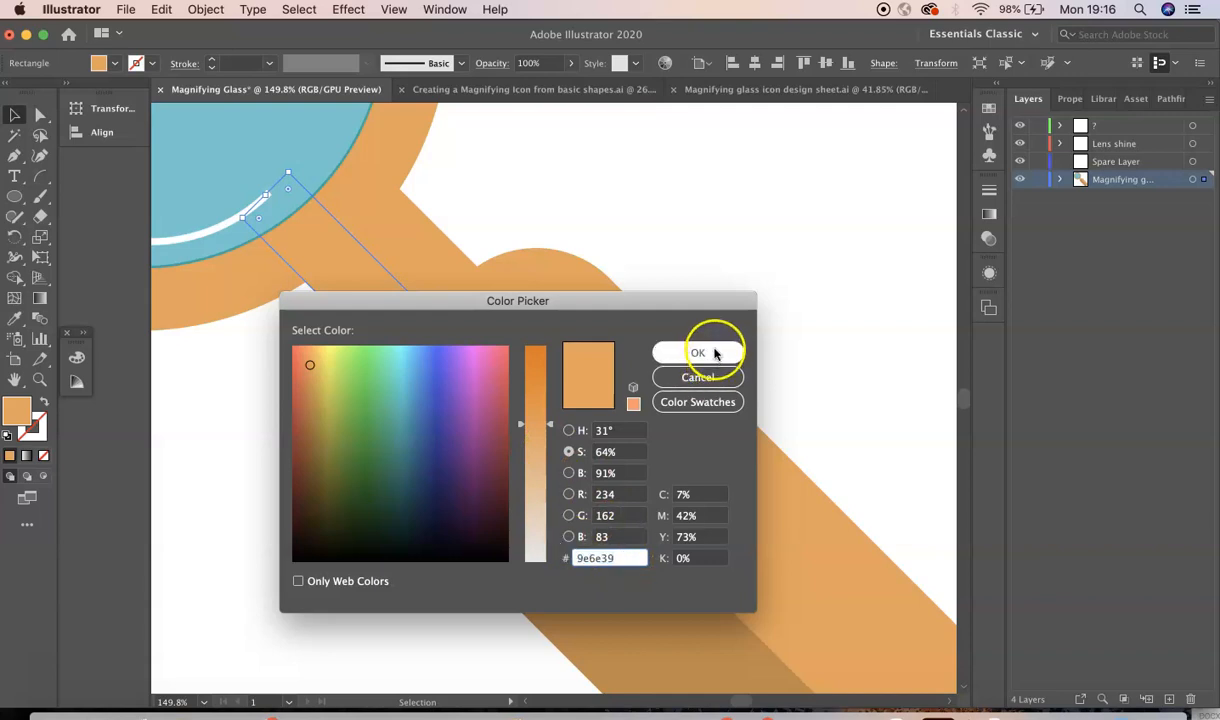
left_click(698, 352)
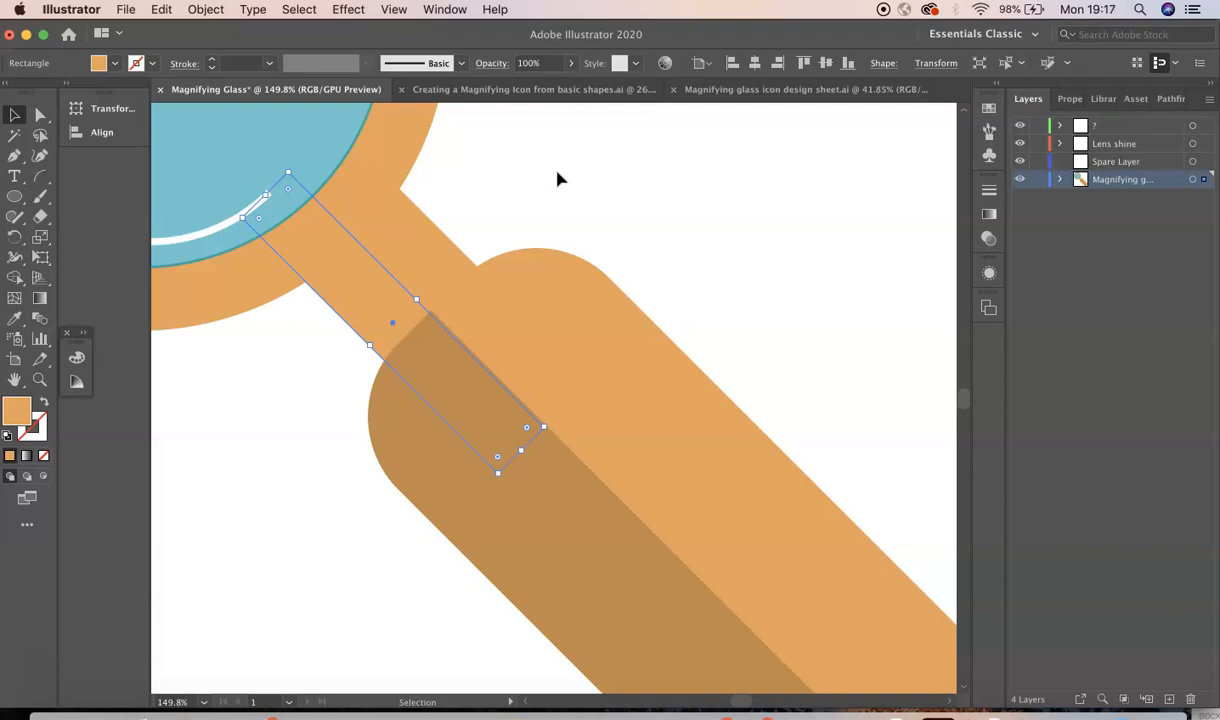
mouse_move(364, 288)
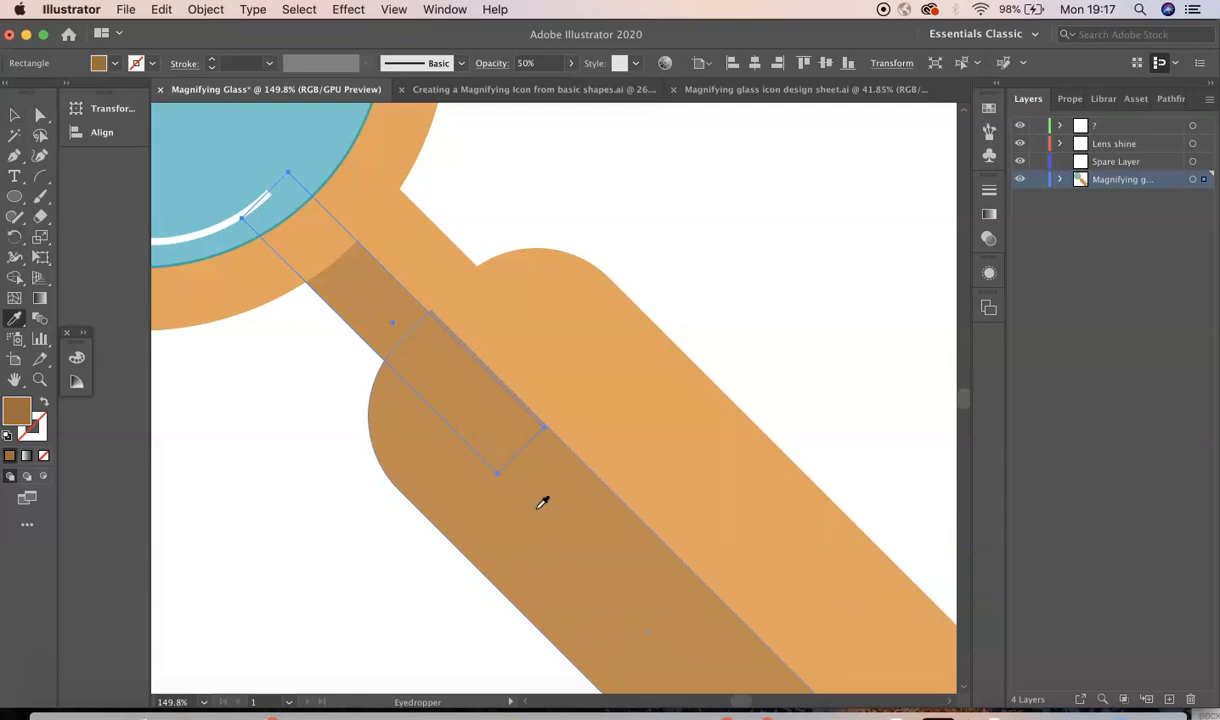
mouse_move(322, 430)
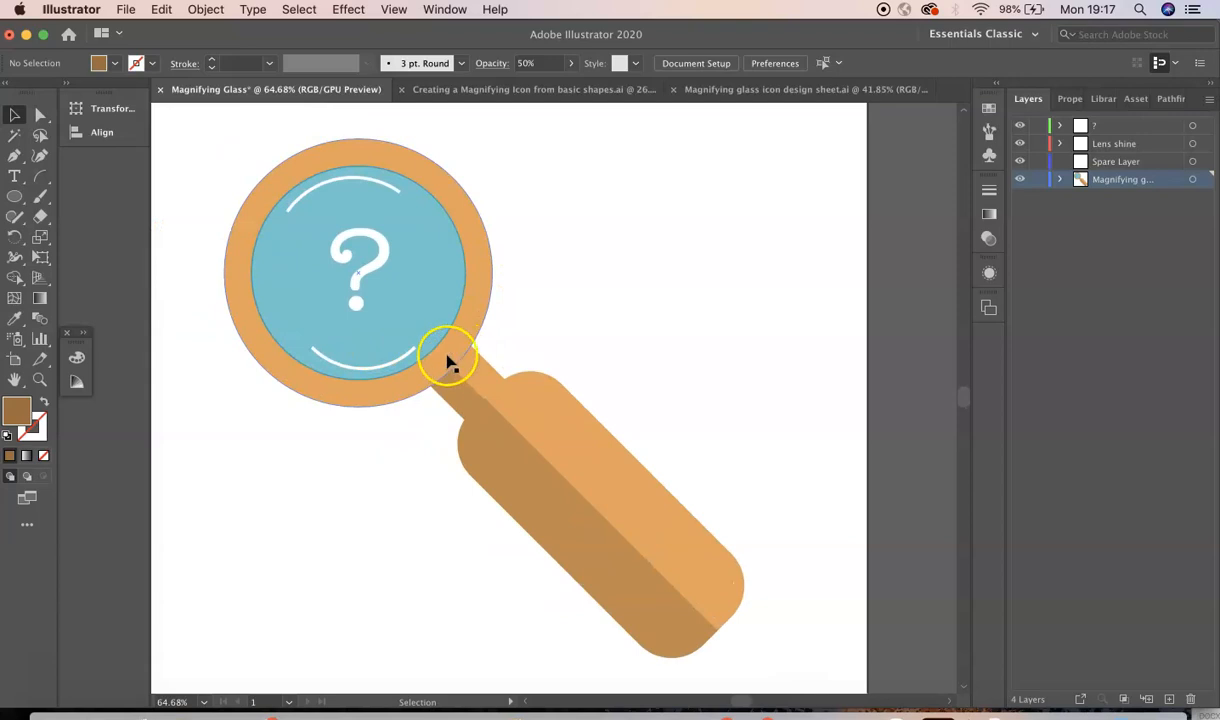
- Copy the orange lens circle onto Spare Layer and hide the question mark and Lens shine layers
left_click(448, 360)
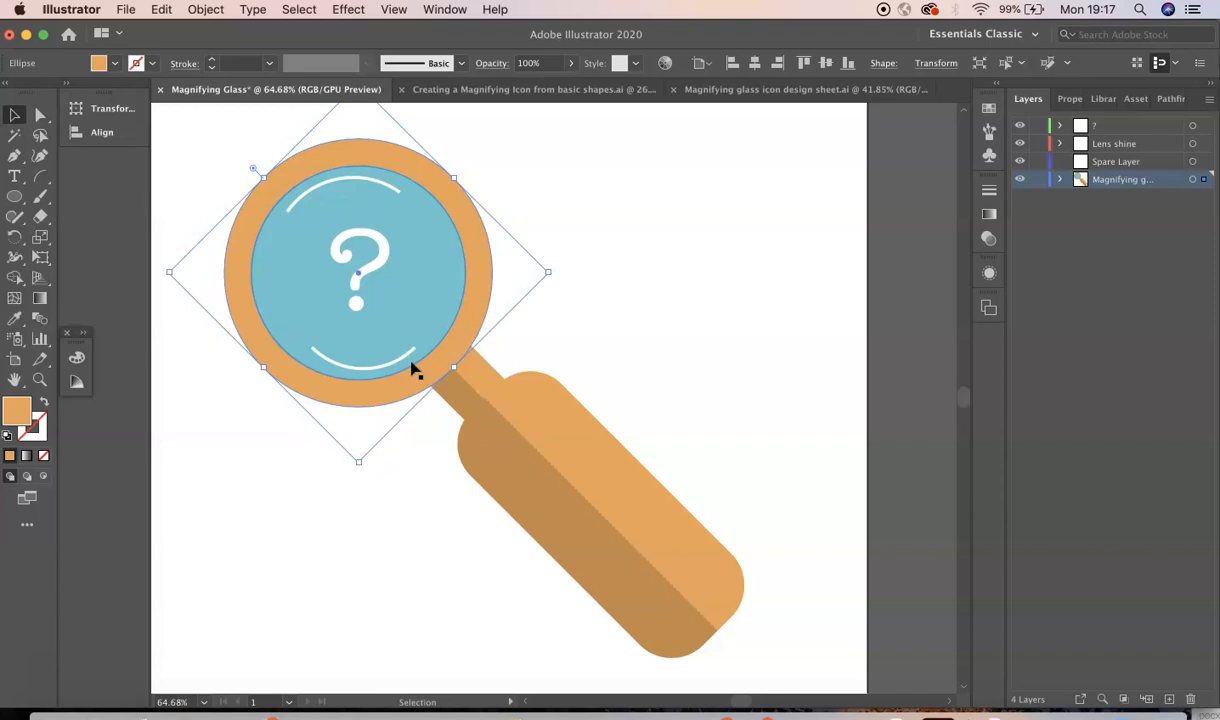
left_click(1060, 180)
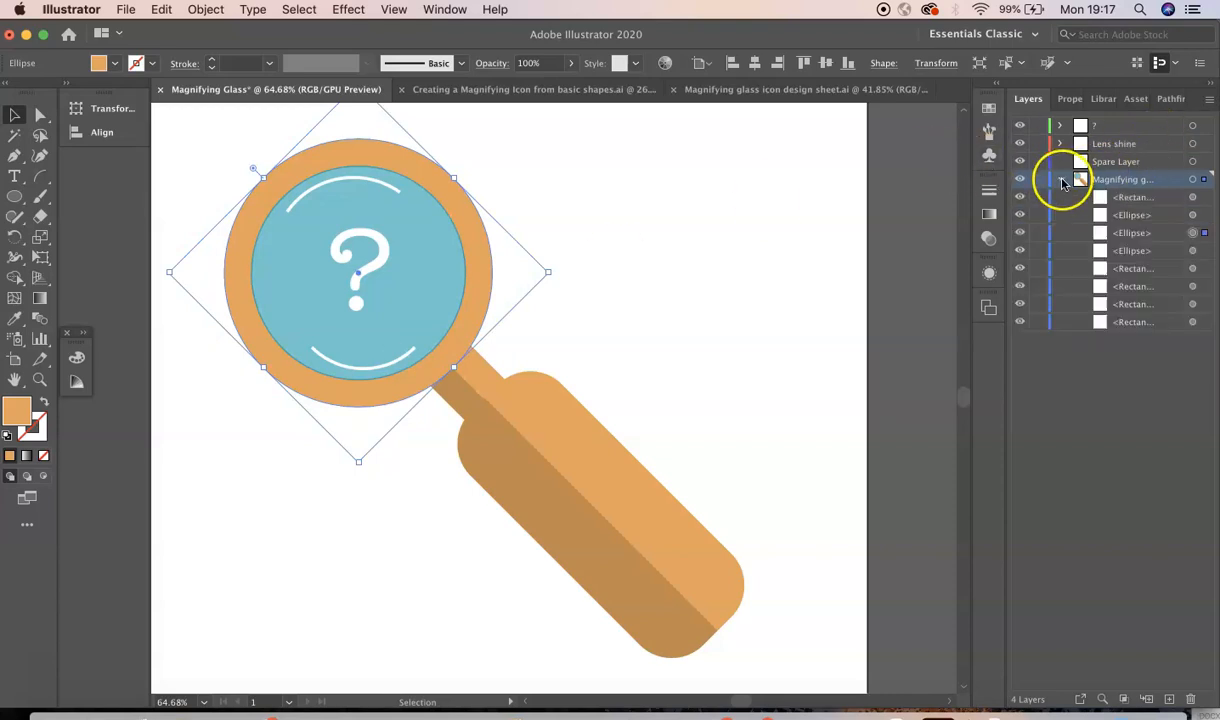
left_click(1062, 180)
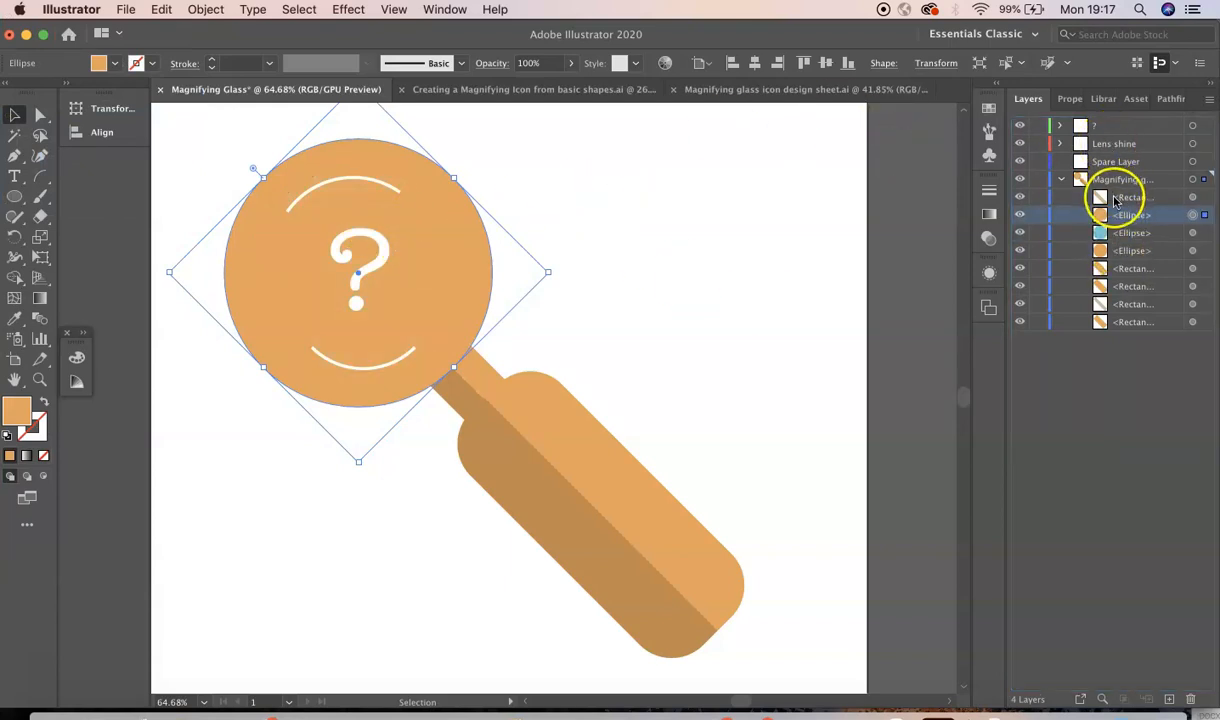
left_click(1130, 214)
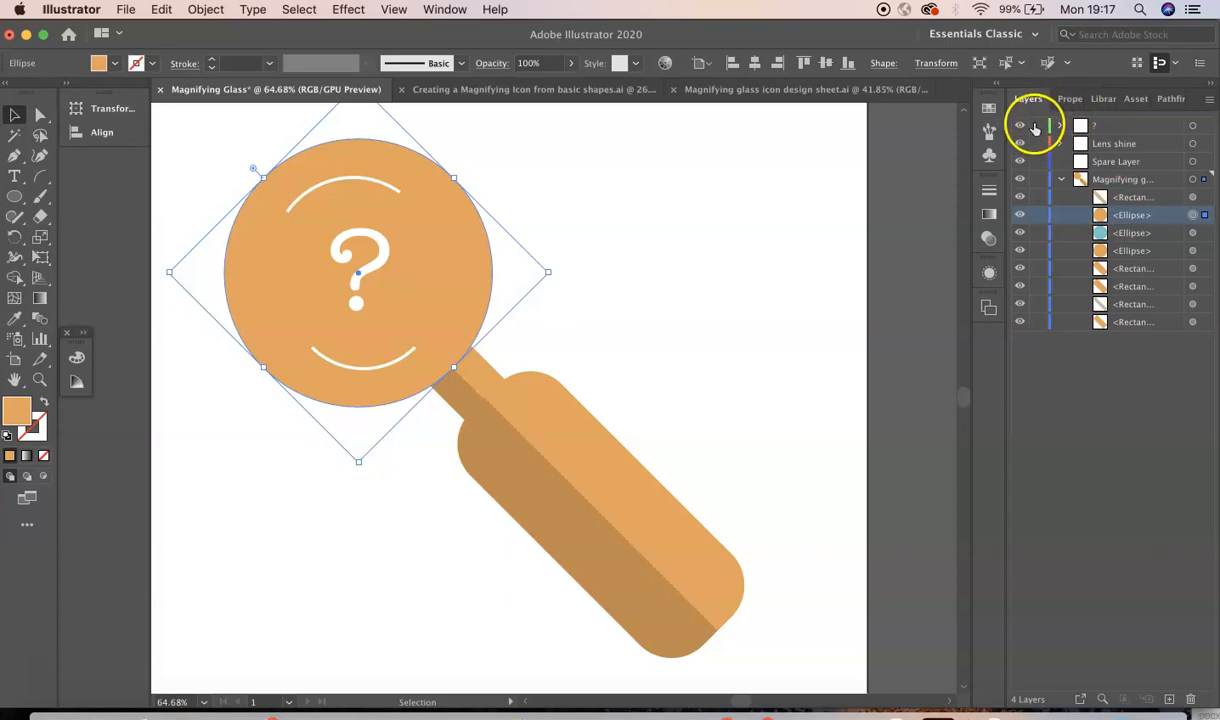
left_click(1020, 124)
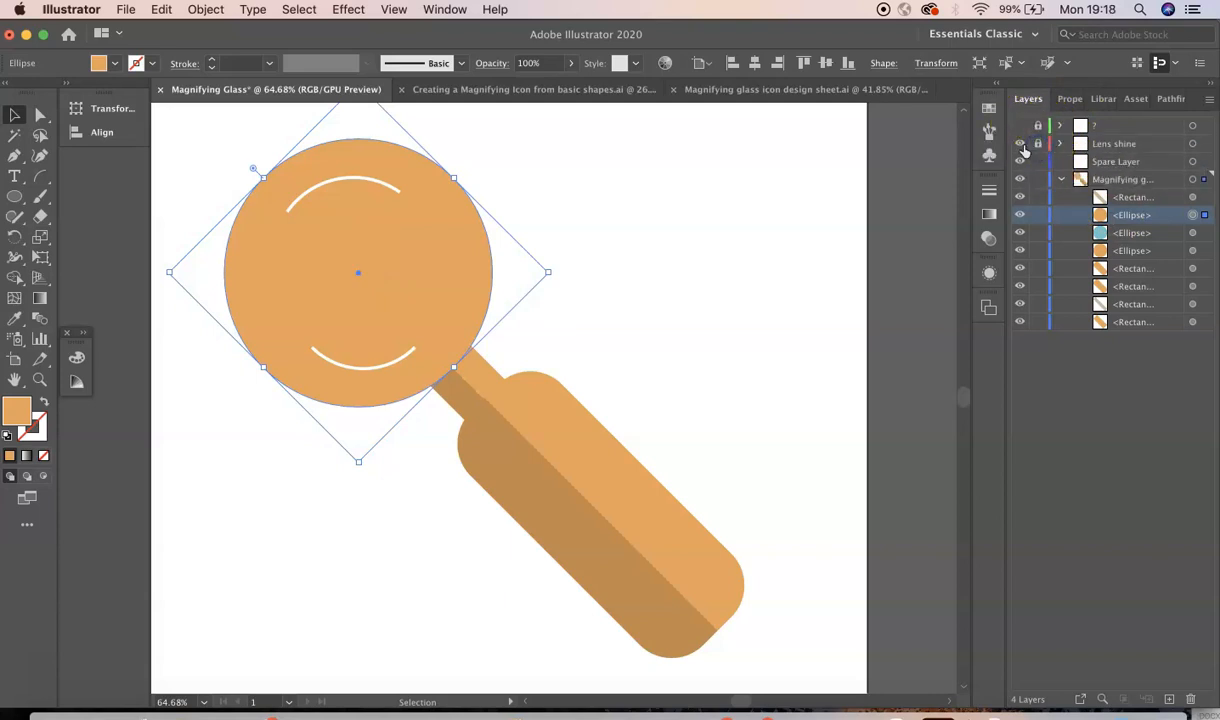
left_click(1020, 144)
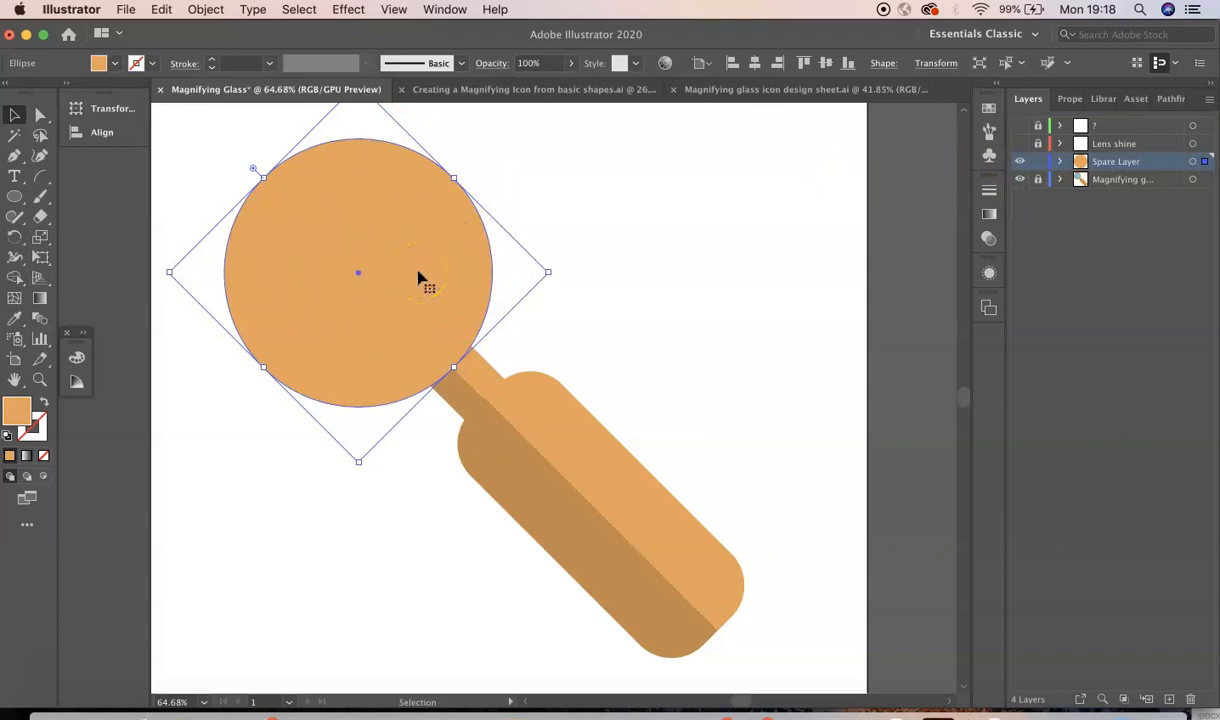
- Cut the copied circle diagonally and remove extra anchors, leaving a lower-left semicircle
left_click_drag(358, 272, 418, 358)
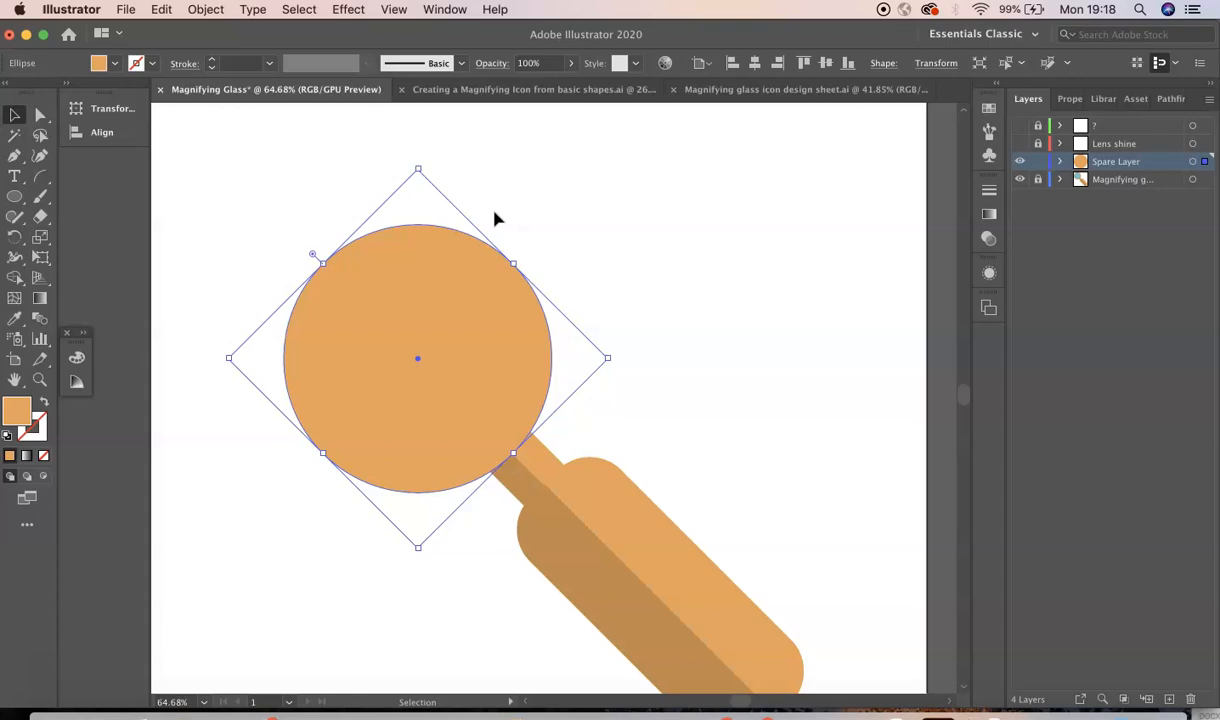
left_click(40, 114)
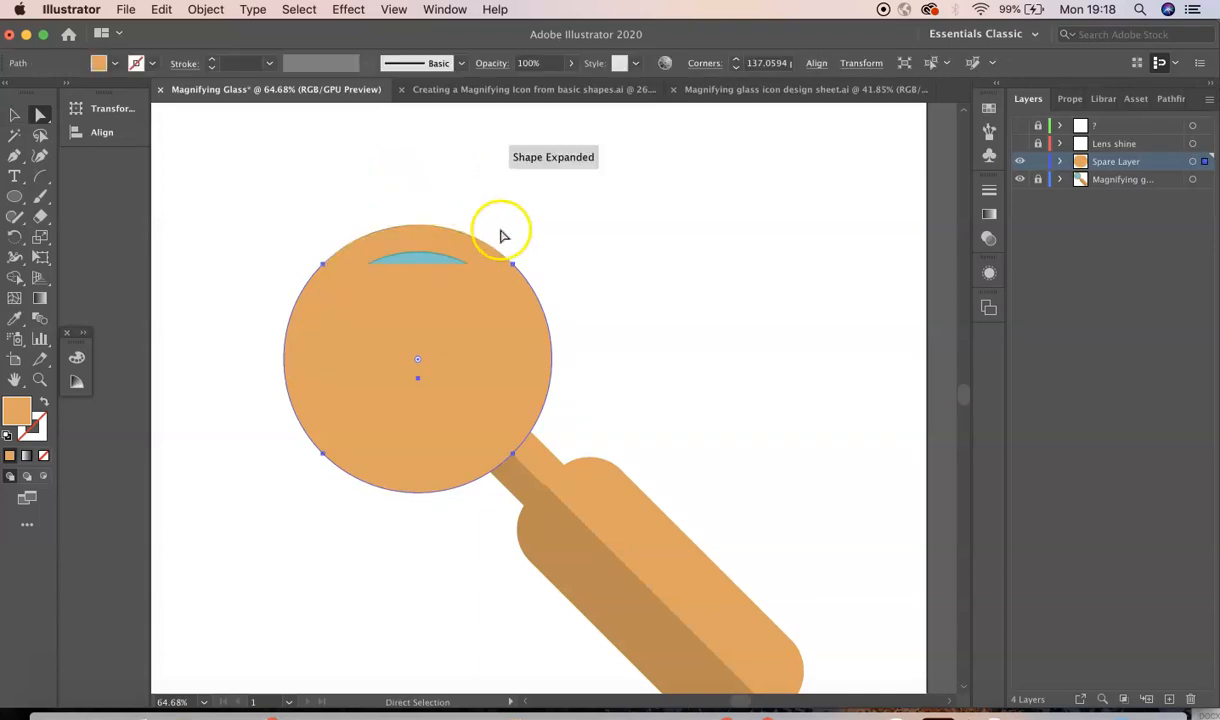
mouse_move(586, 358)
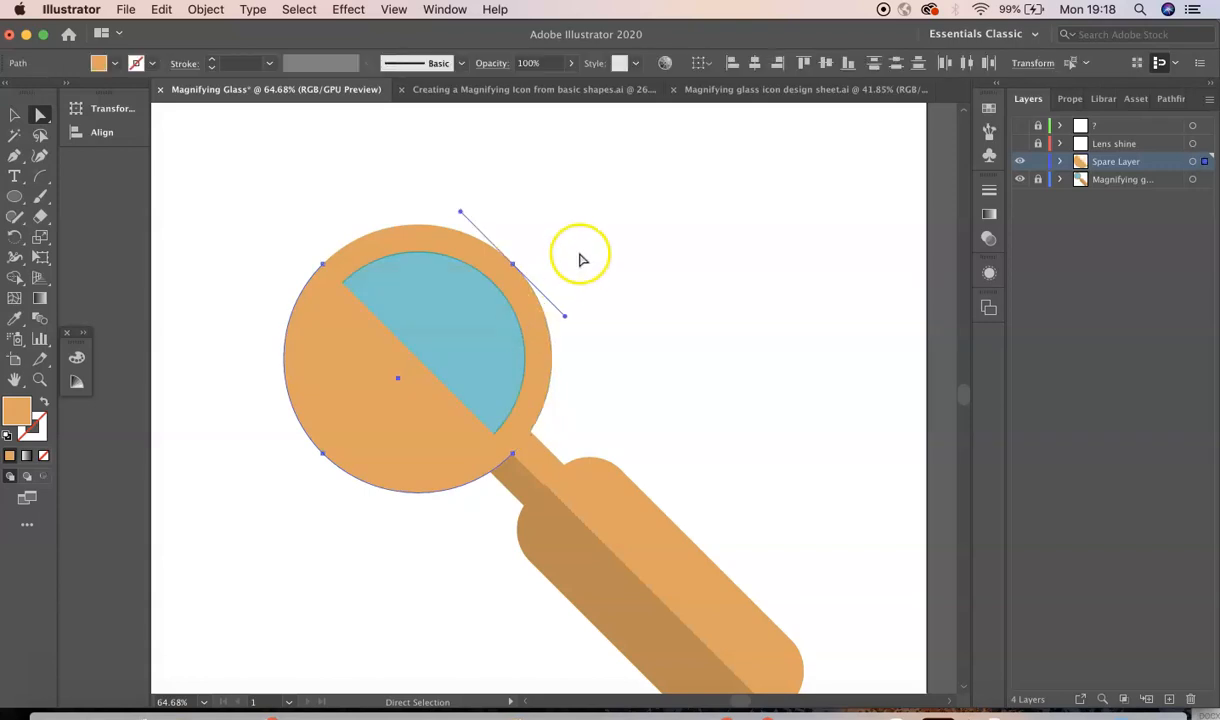
mouse_move(512, 264)
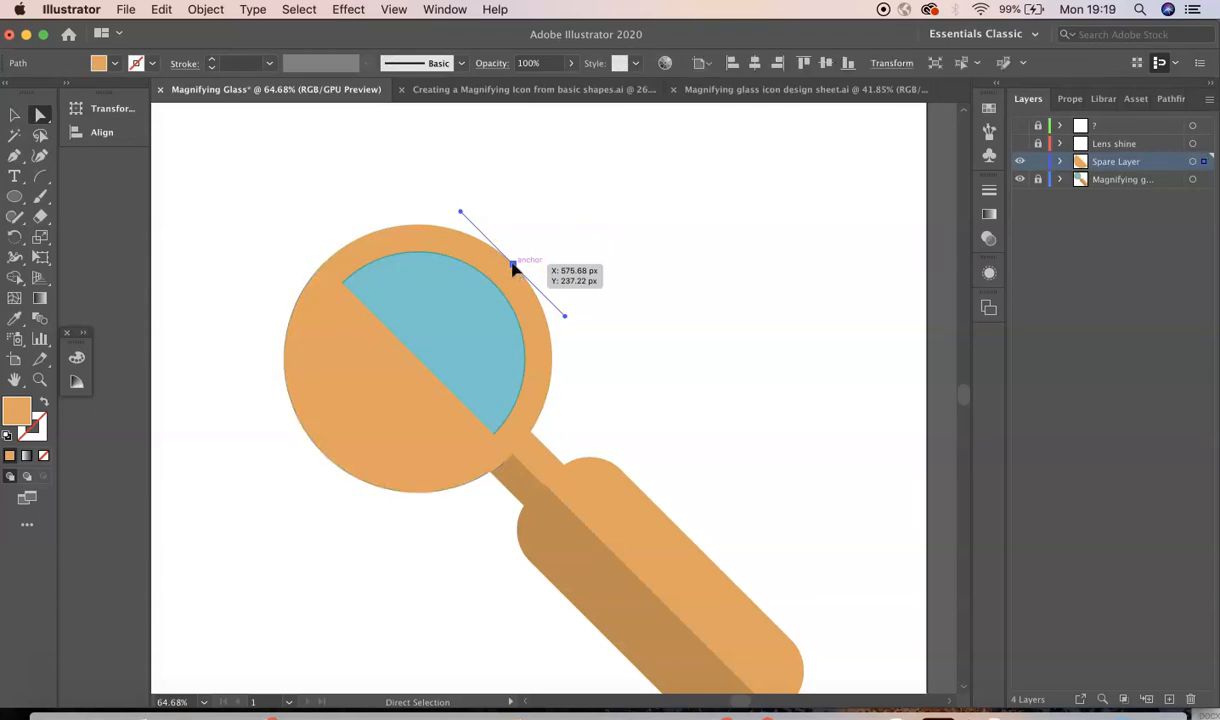
left_click(516, 270)
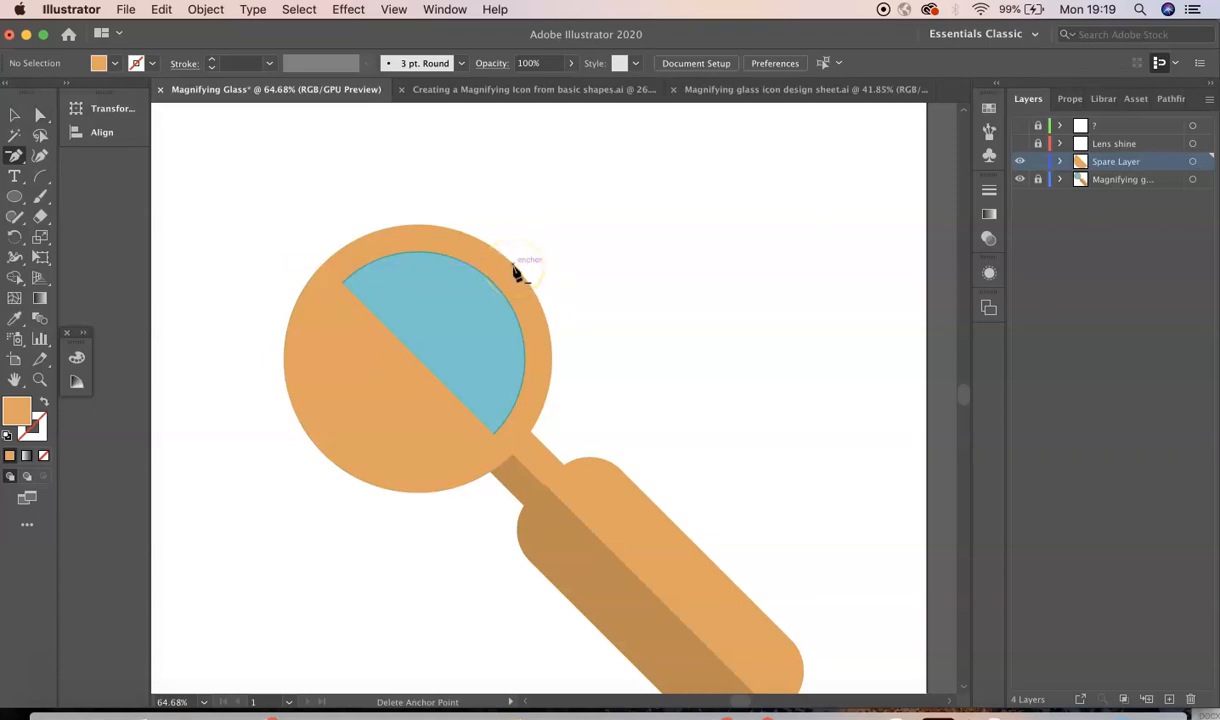
mouse_move(376, 222)
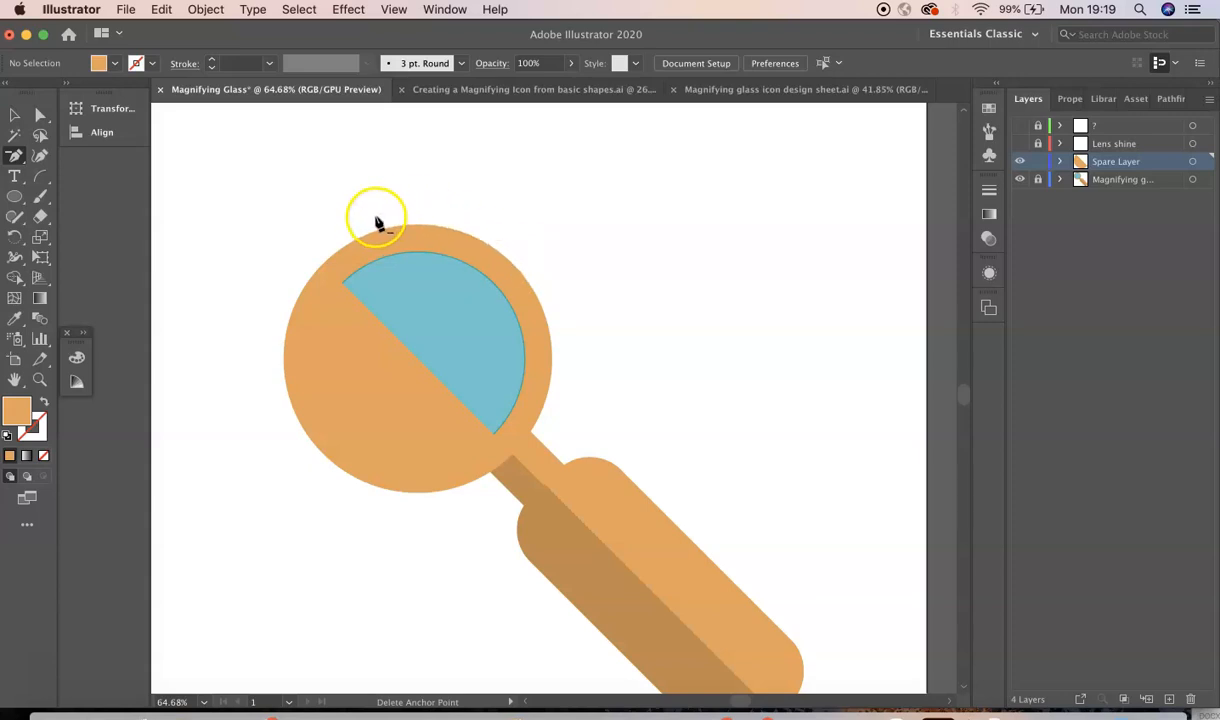
mouse_move(584, 356)
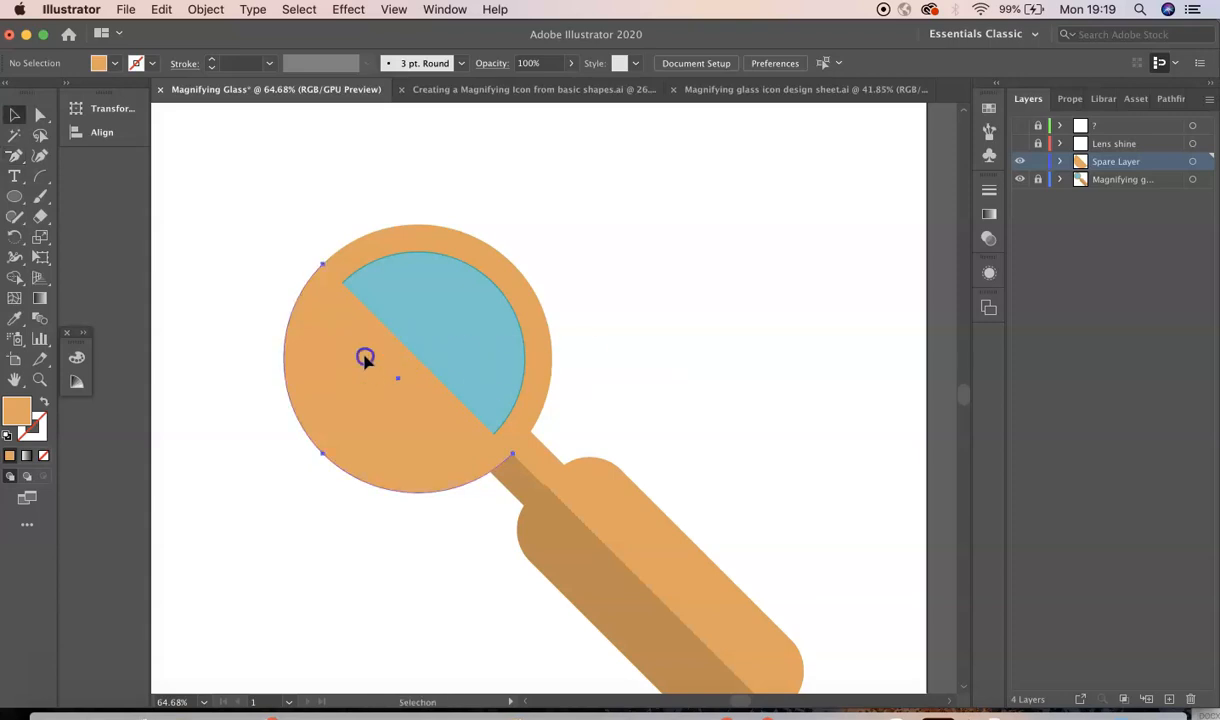
- Select the orange semicircle to give it the brown shadow fill at 50% opacity
left_click(364, 358)
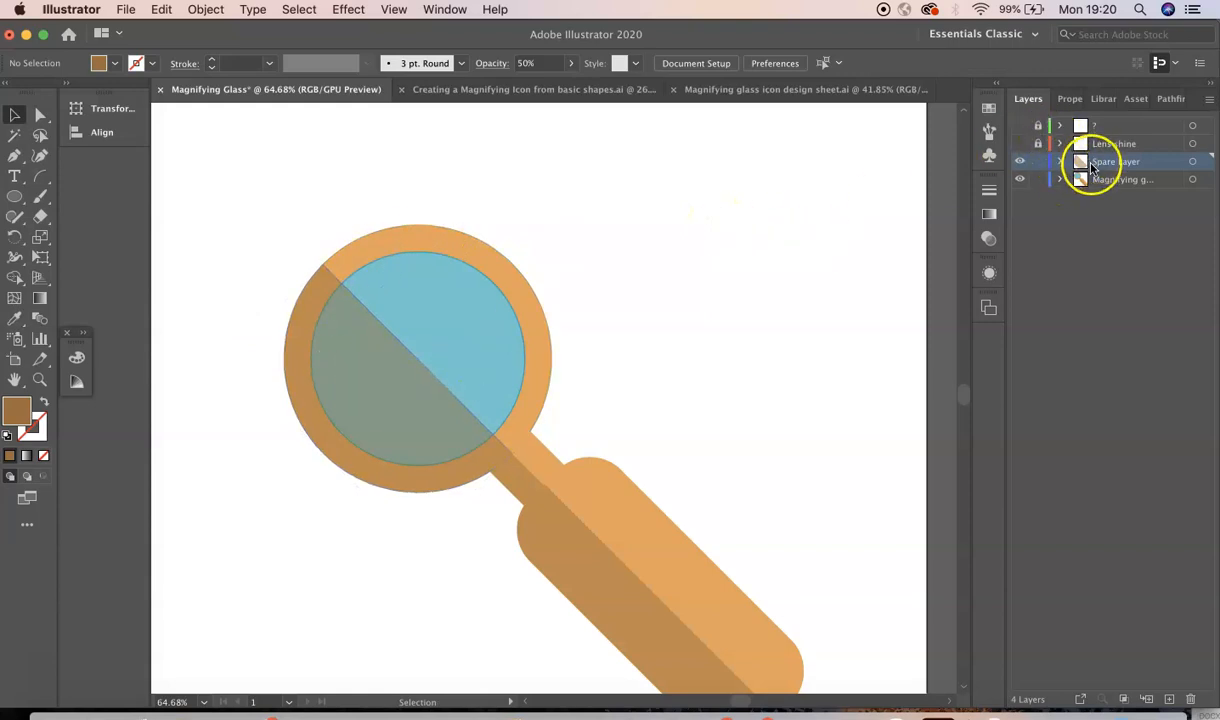
- Cut the shadow from Spare Layer and Paste in Place inside the Magnifying glass layer
left_click(1060, 180)
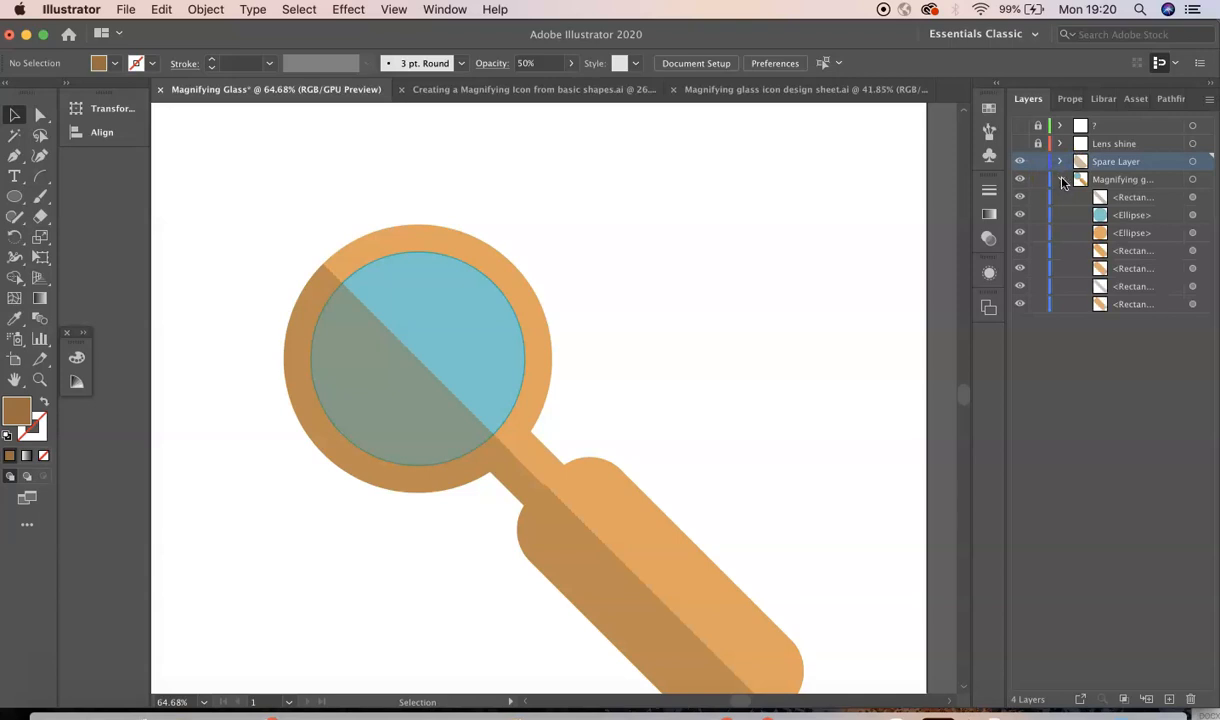
left_click(1060, 180)
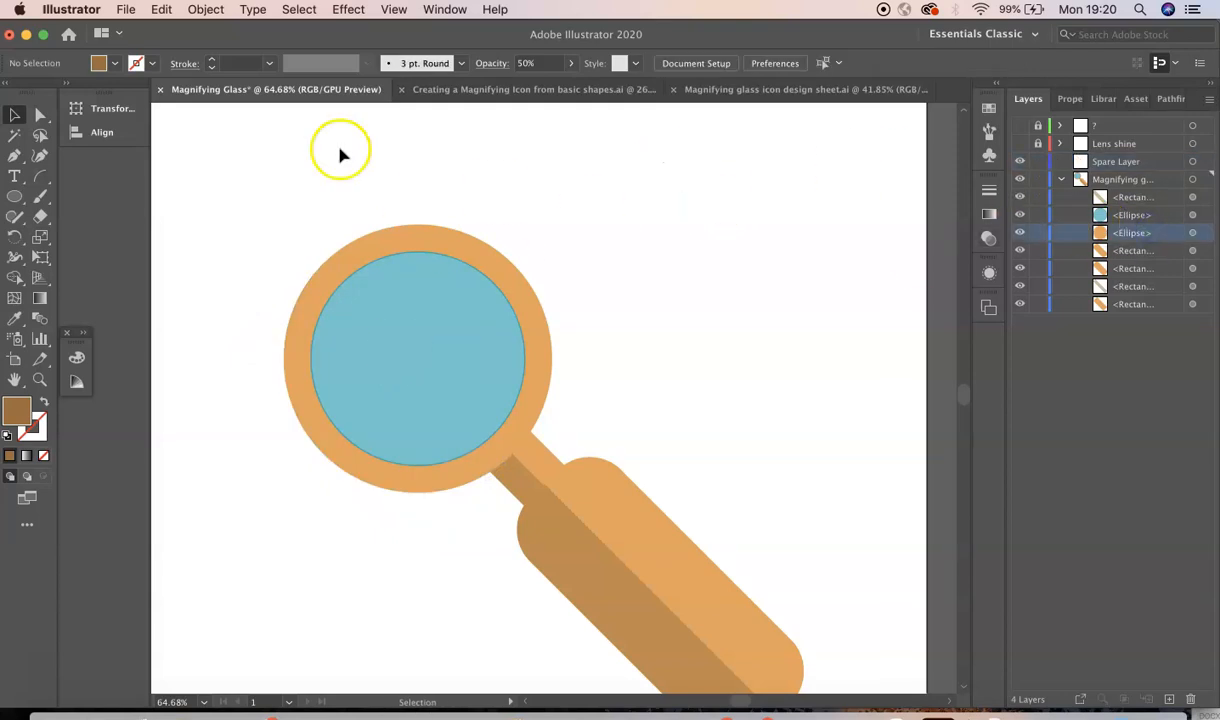
left_click(160, 8)
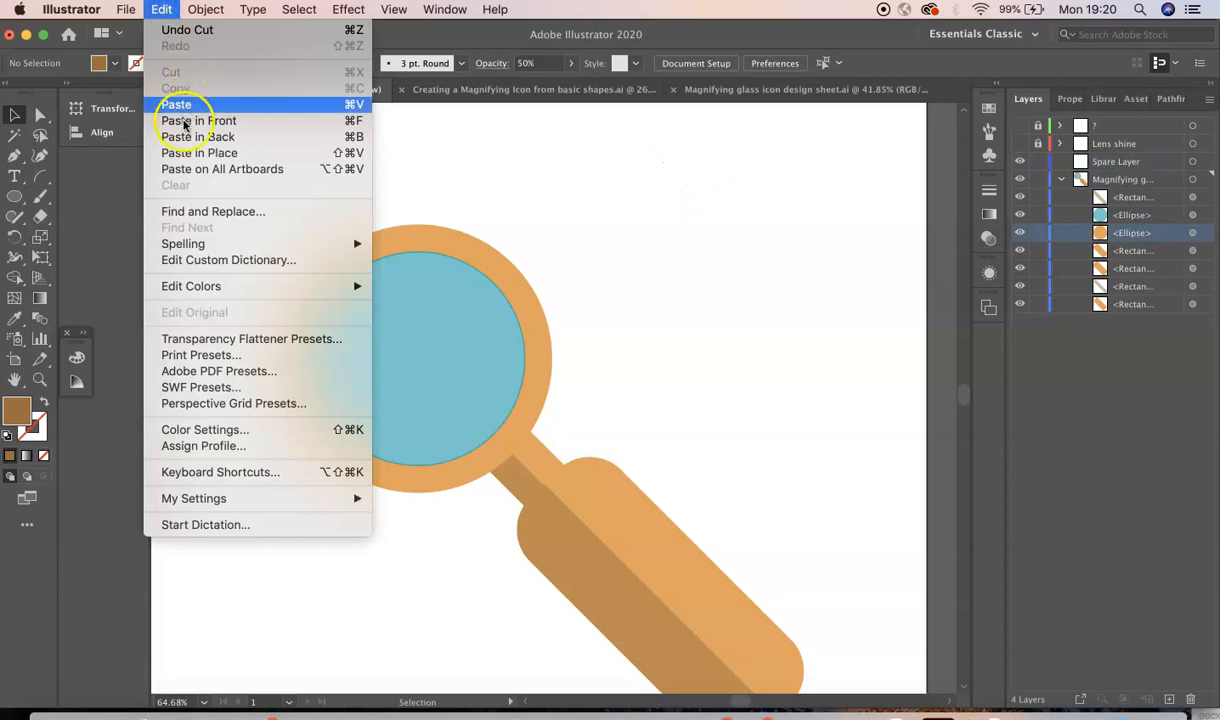
mouse_move(200, 152)
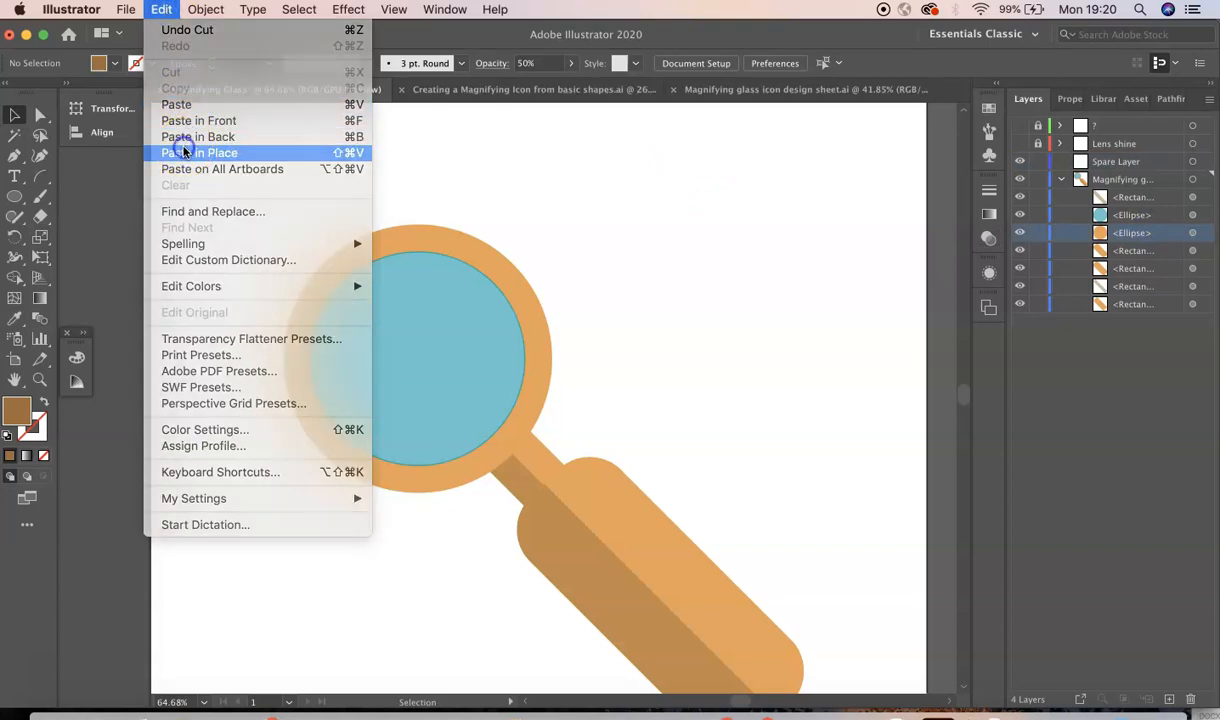
left_click(200, 152)
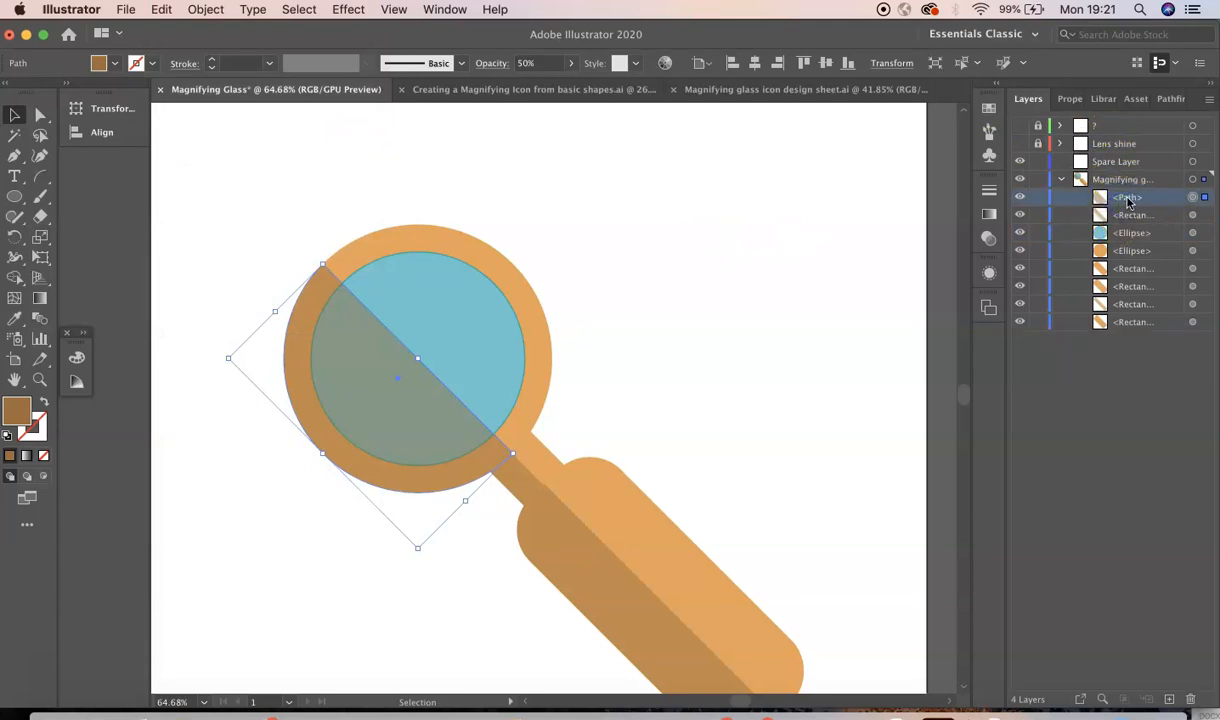
- Move the shadow <Path> below the blue <Ellipse> so it shades only the ring's lower-left edge
left_click(1130, 216)
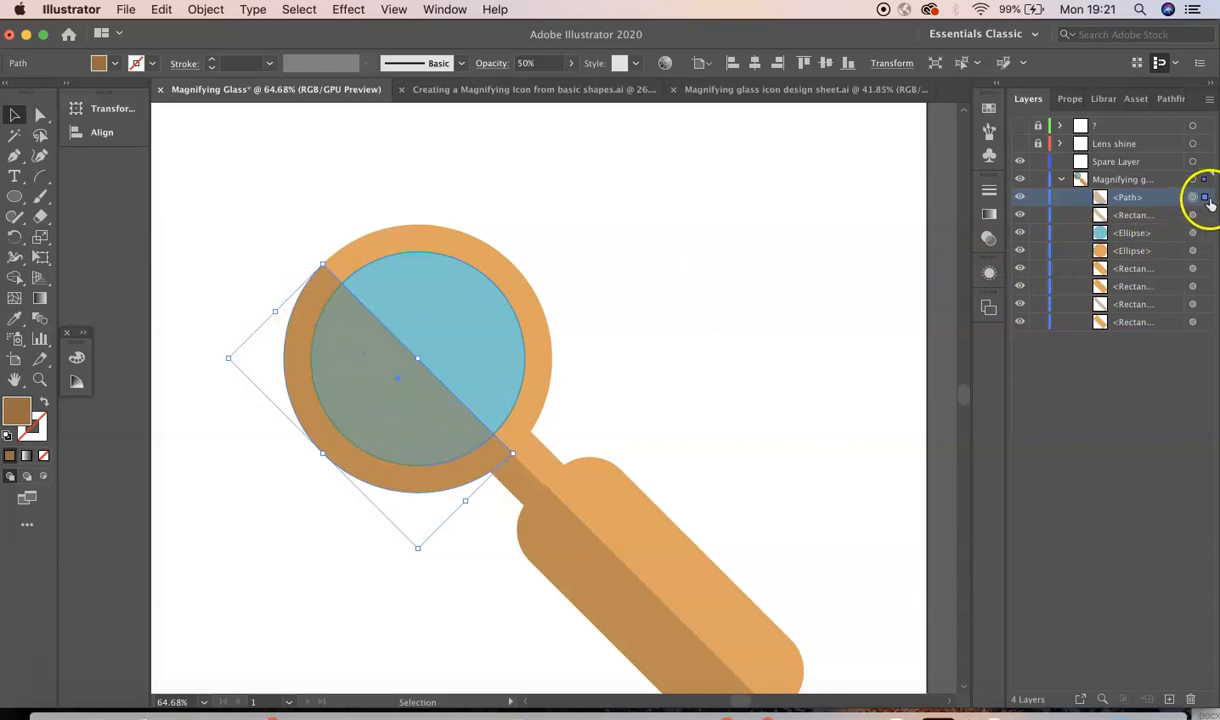
mouse_move(1204, 198)
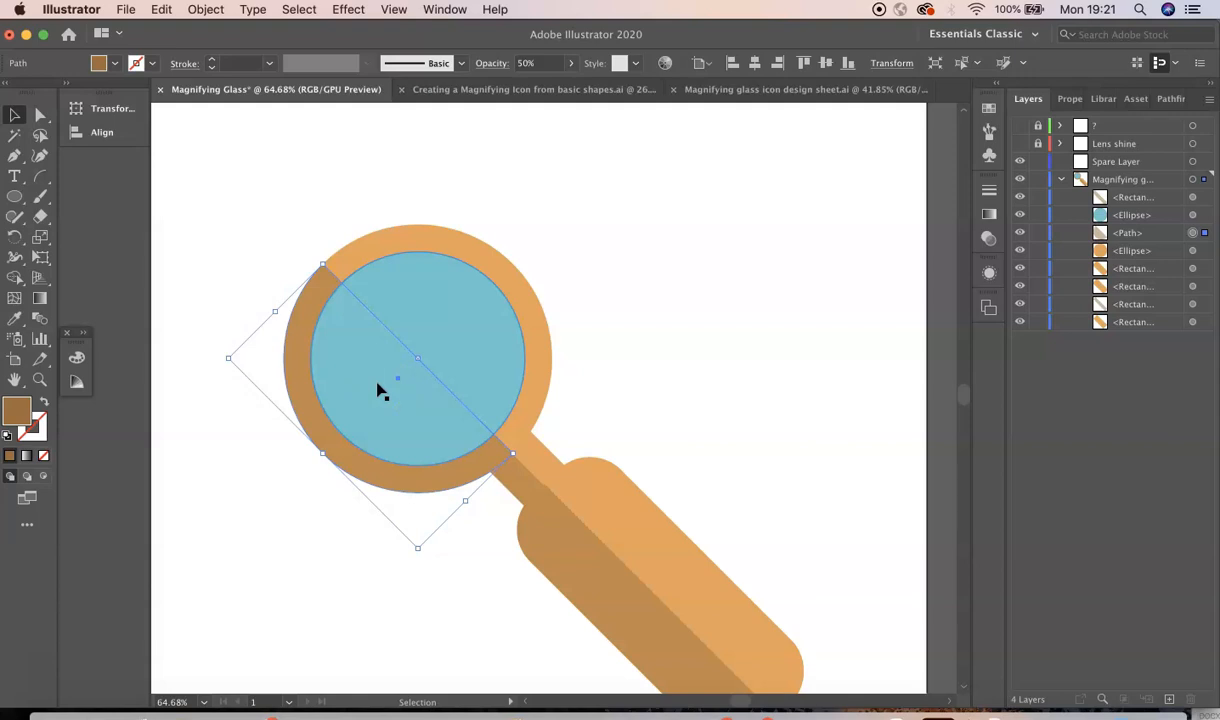
mouse_move(370, 278)
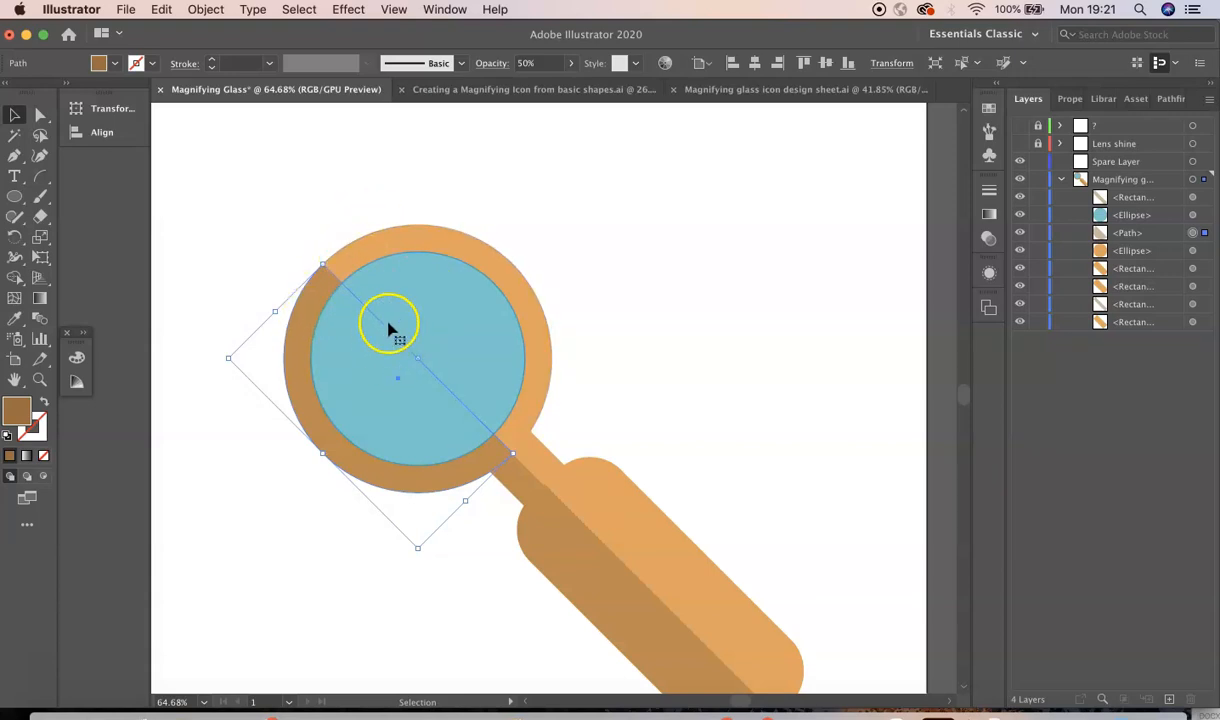
left_click(676, 280)
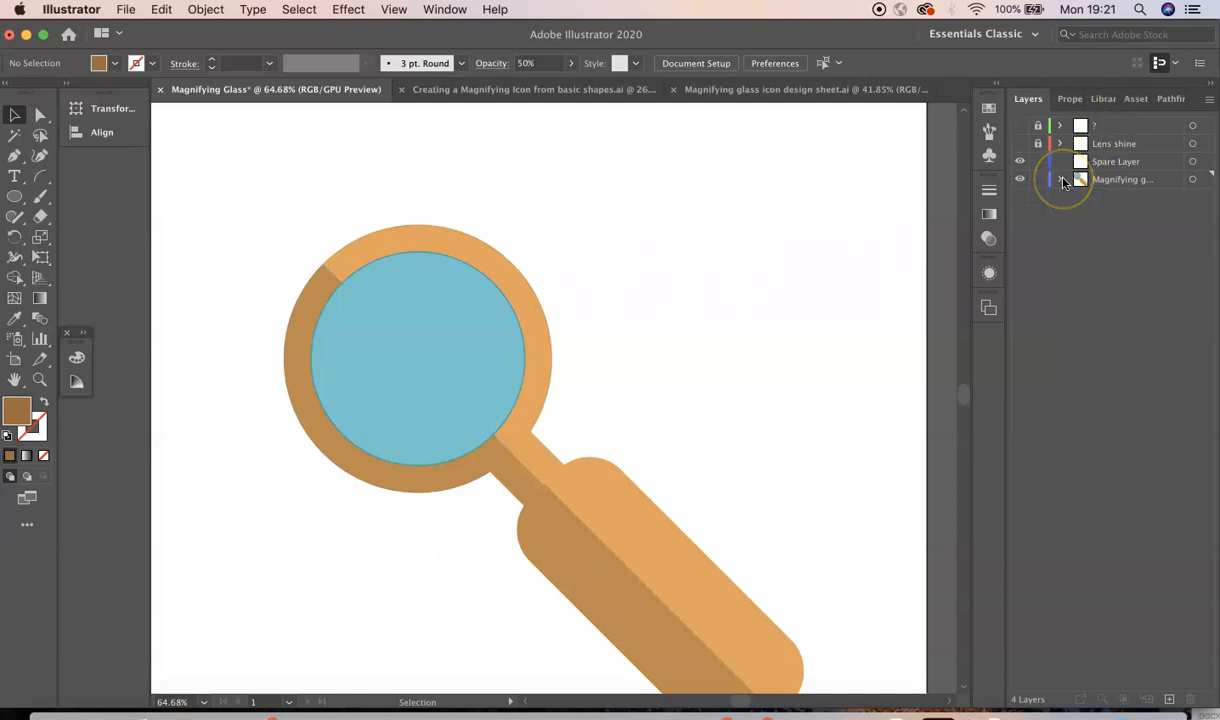
- Delete the empty Spare Layer and show the question mark and Lens shine layers again
left_click(1116, 160)
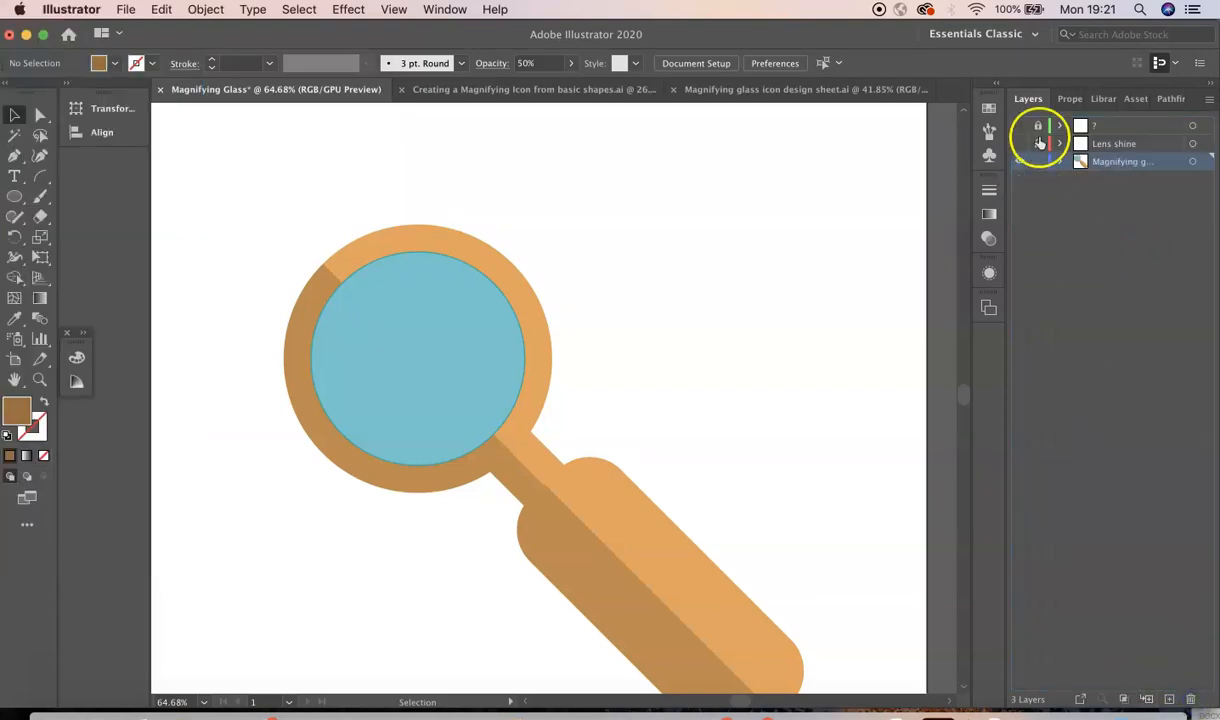
left_click(1020, 124)
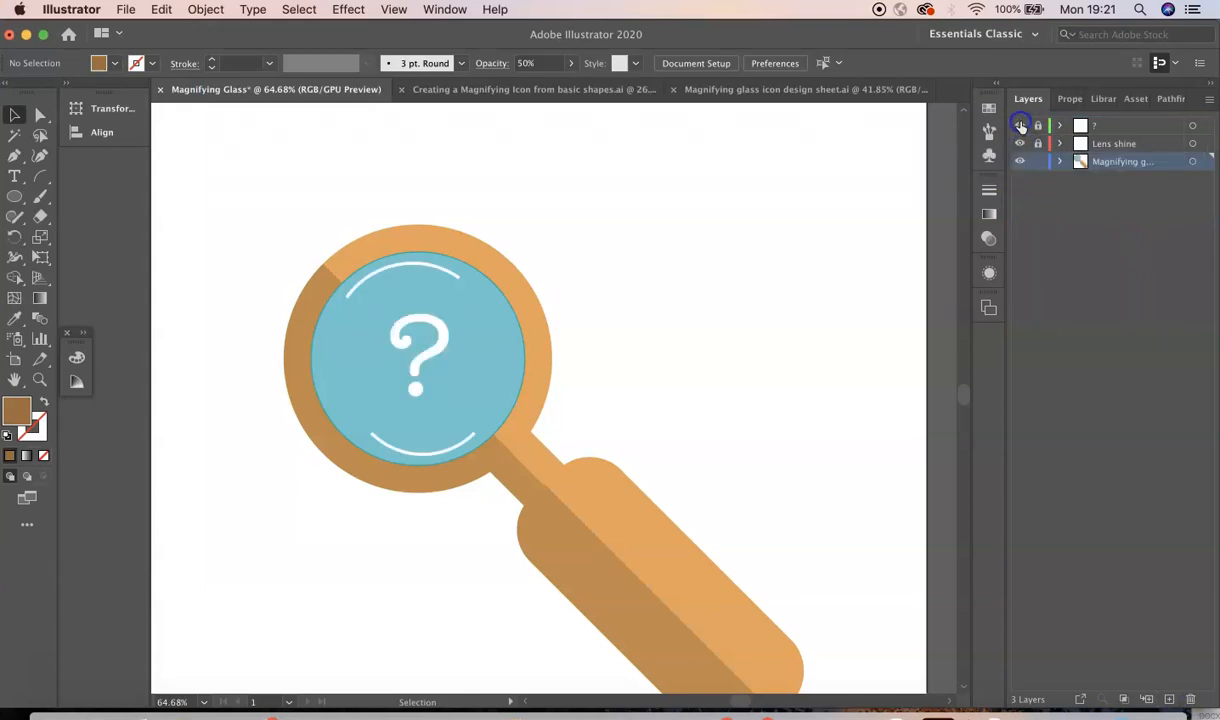